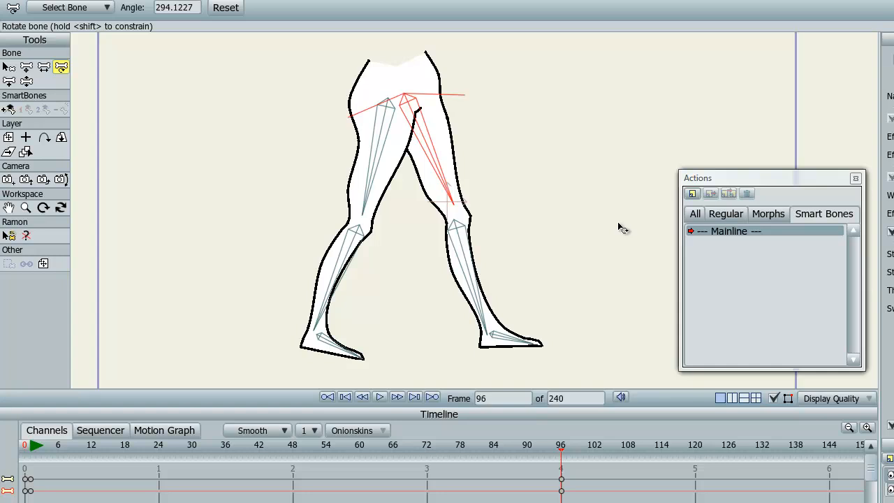
mouse_move(521, 224)
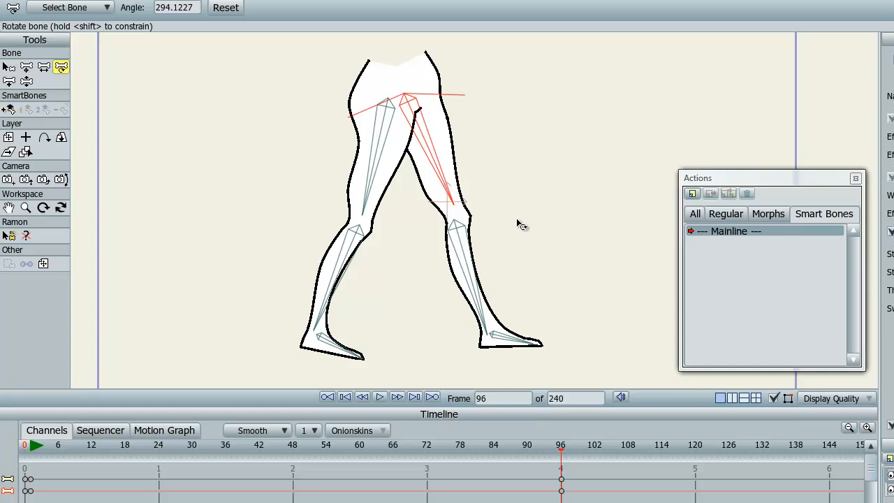
mouse_move(510, 234)
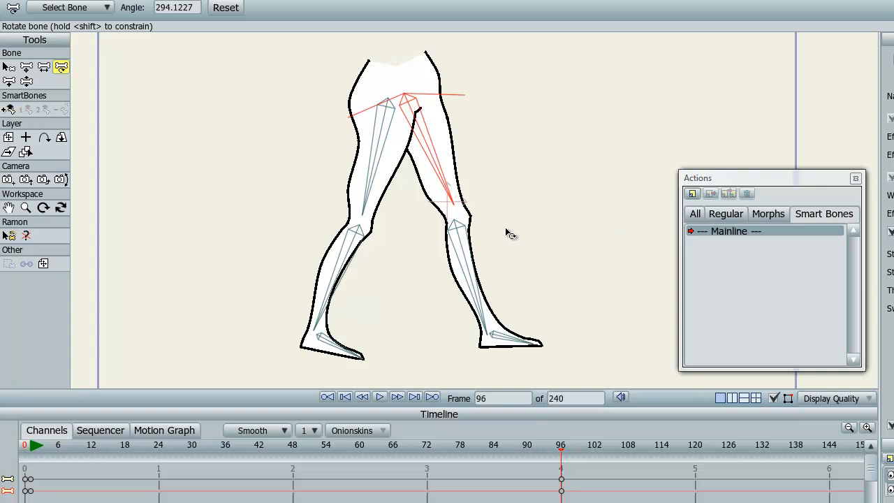
mouse_move(468, 230)
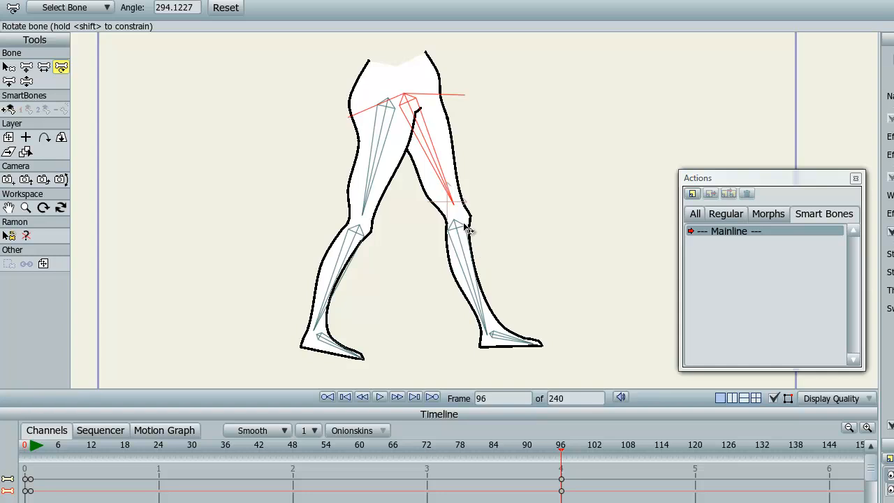
mouse_move(809, 228)
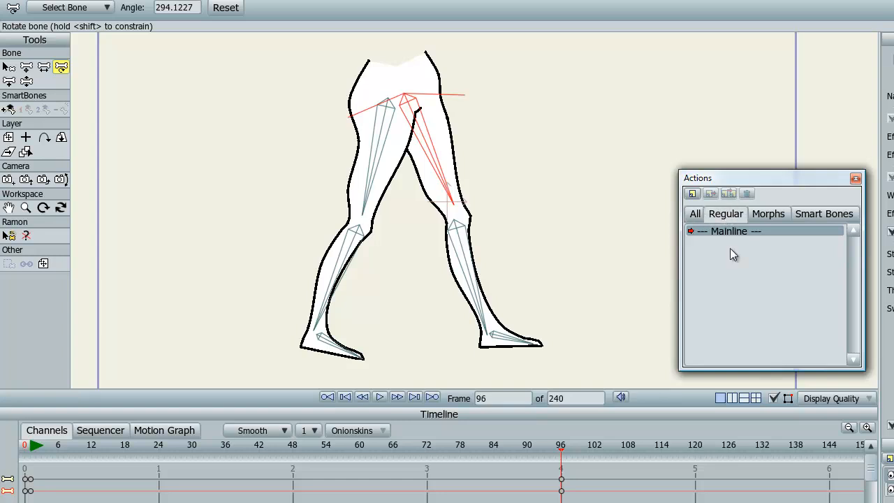
mouse_move(705, 215)
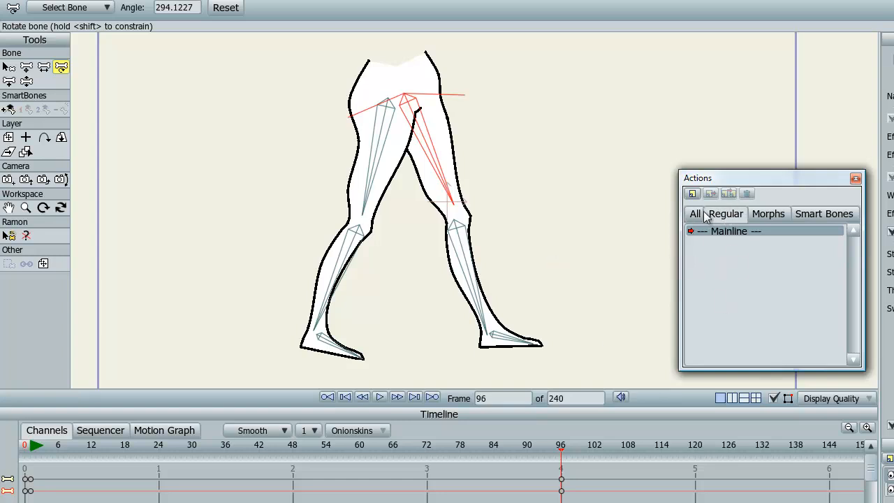
- Filter the Actions list to morph actions only
left_click(769, 214)
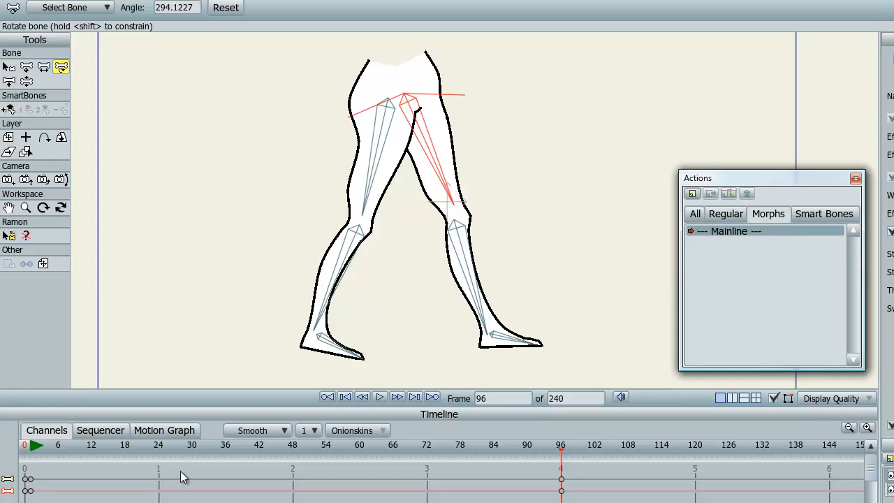
mouse_move(117, 35)
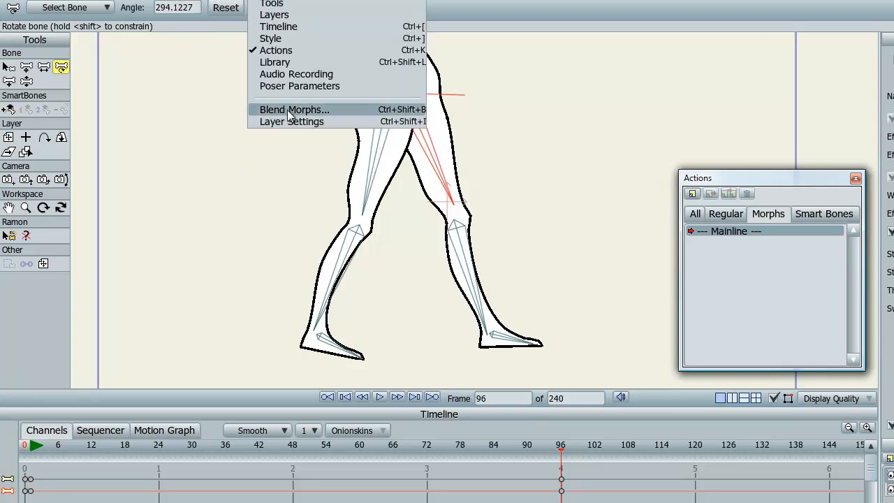
- Check Blend Morphs for the leg layer and close the empty dialog
left_click(294, 110)
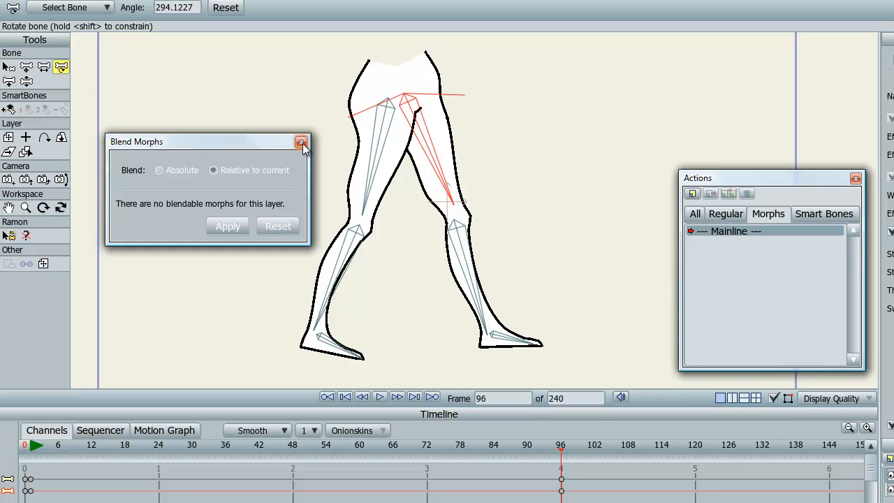
left_click(302, 142)
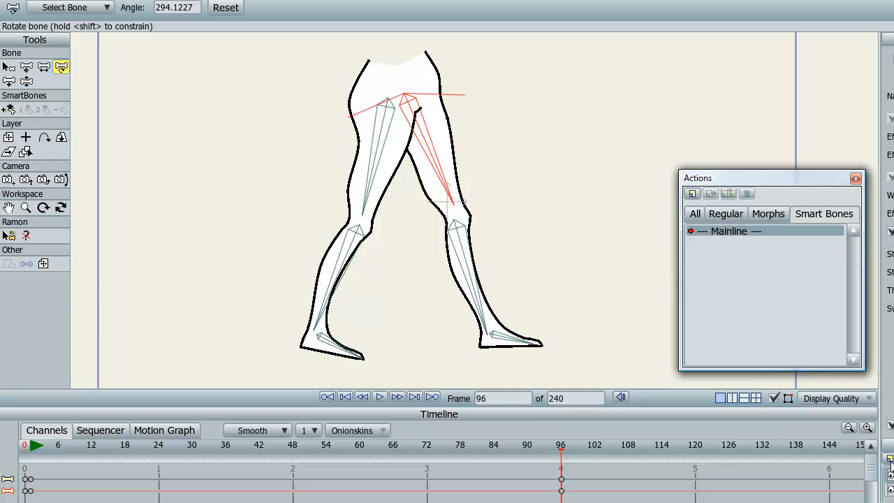
mouse_move(438, 159)
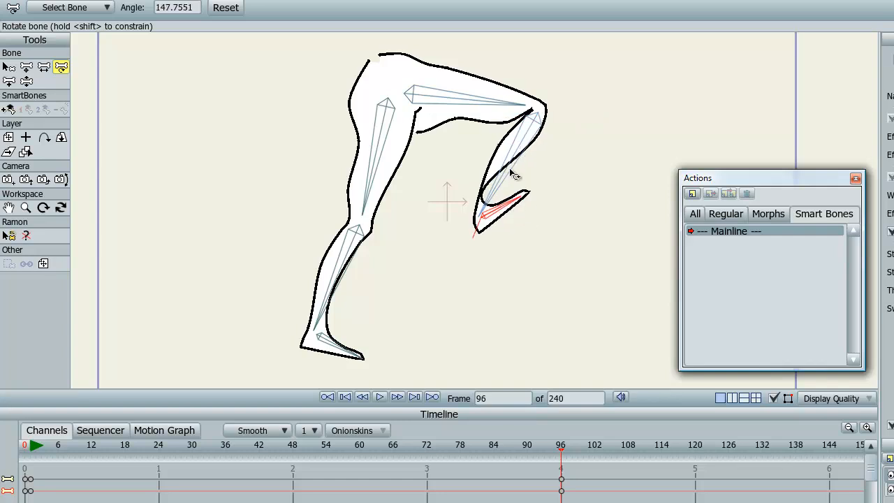
- Bend the right calf sharply at the knee, then ease it back toward standing
left_click_drag(510, 175, 475, 158)
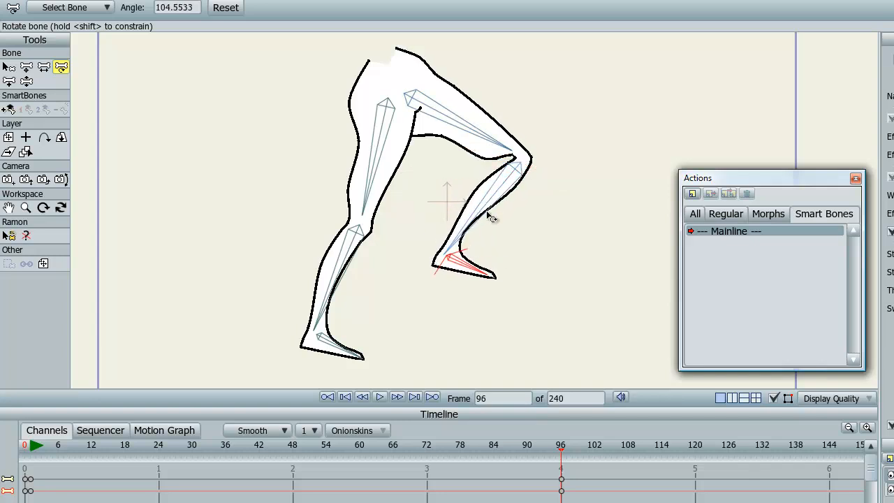
left_click_drag(489, 214, 538, 195)
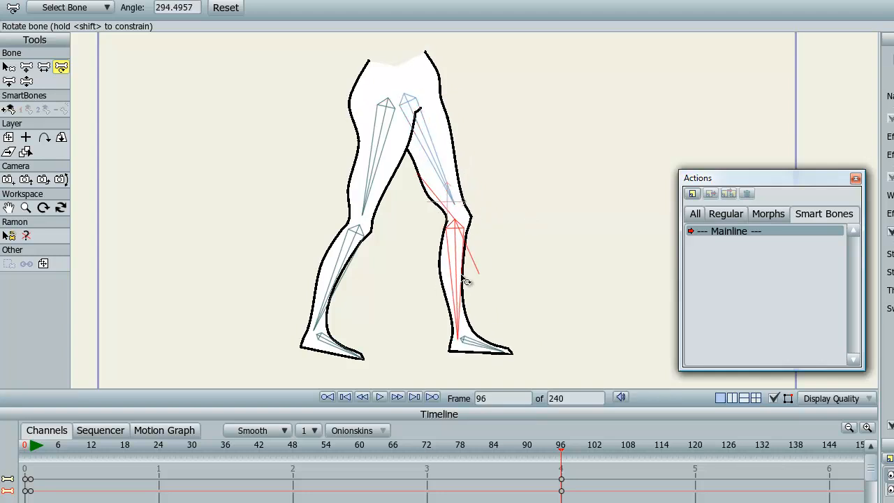
left_click_drag(464, 280, 489, 343)
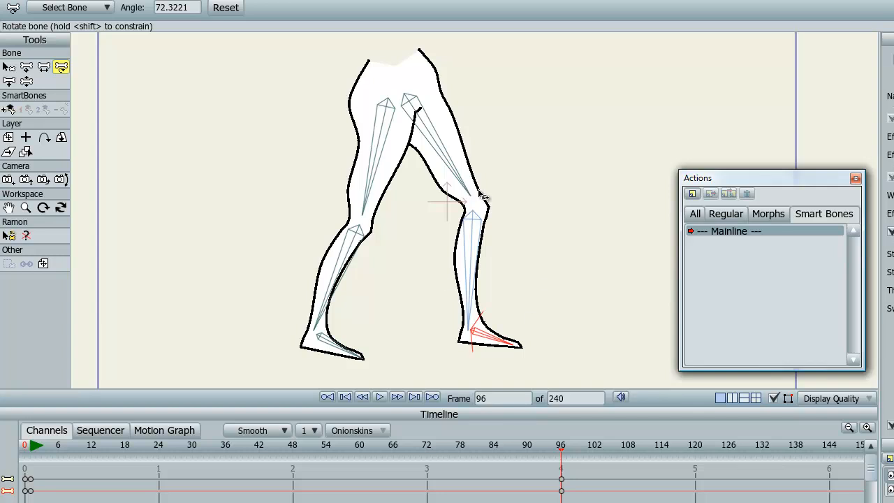
mouse_move(453, 153)
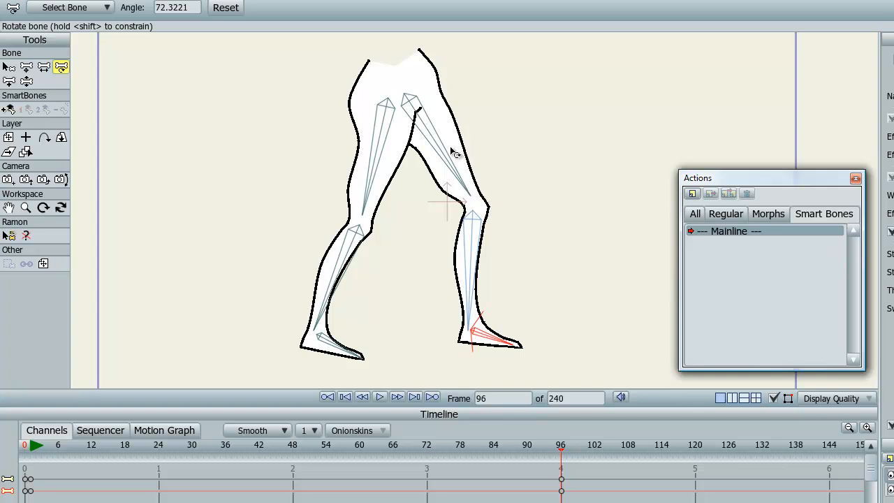
- Swing the right thigh forward, then rotate it back into a stride stance
left_click_drag(451, 153, 476, 178)
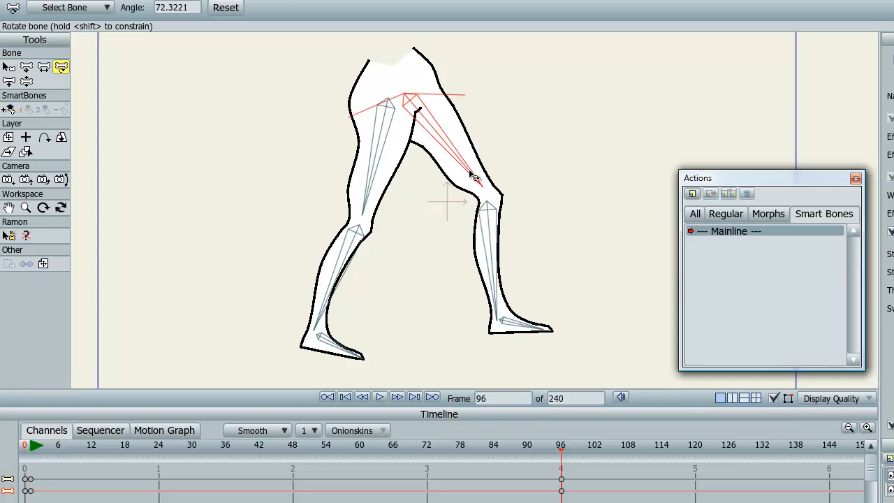
left_click_drag(475, 178, 482, 245)
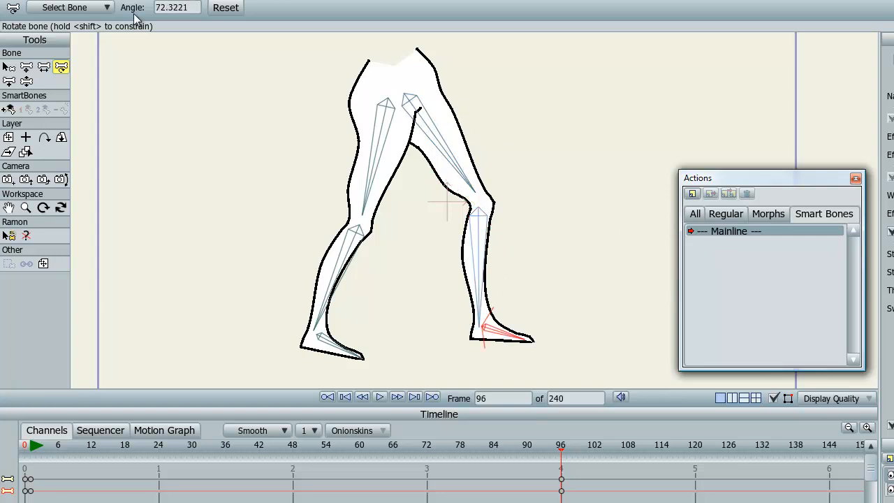
- With the foot bone selected, create a smart bone action named foot
left_click(9, 66)
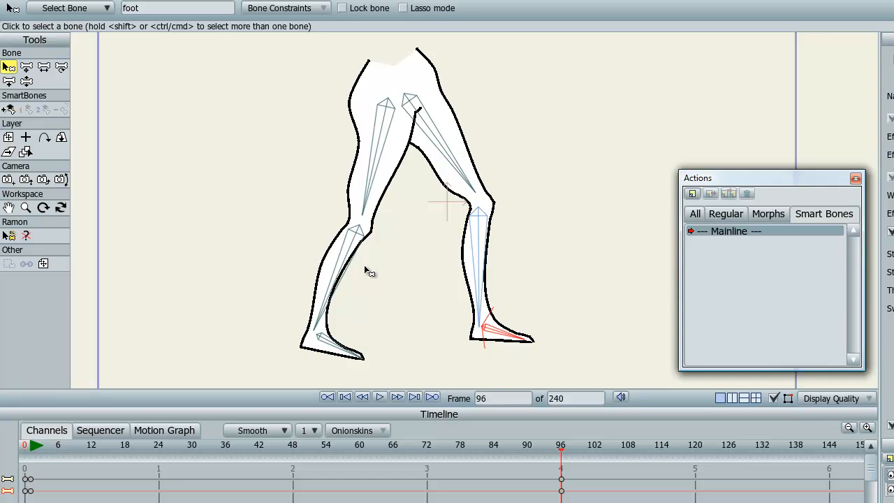
mouse_move(646, 264)
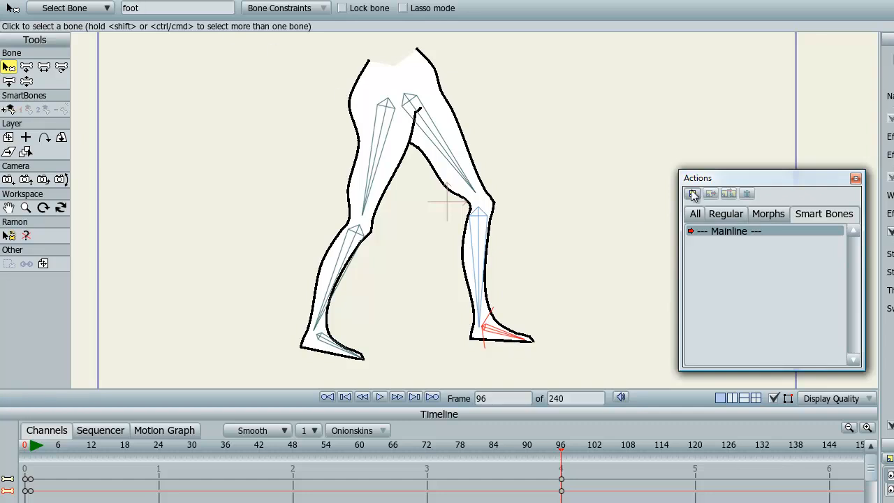
left_click(692, 194)
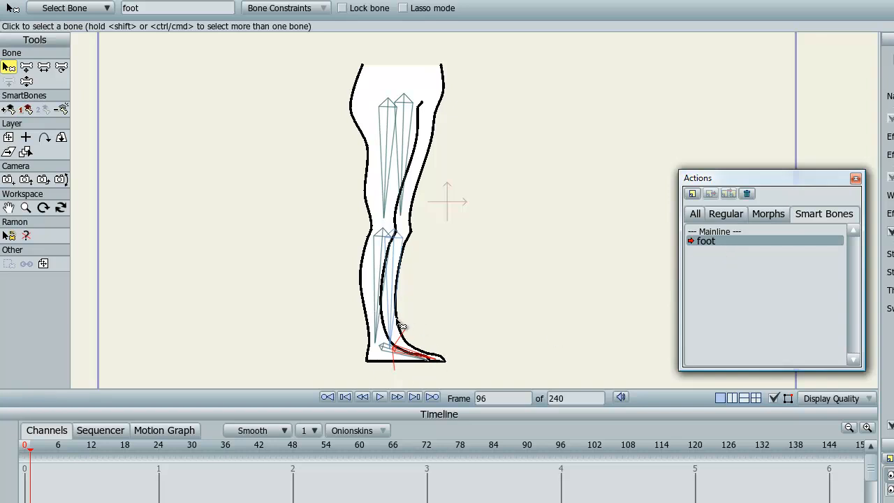
mouse_move(434, 376)
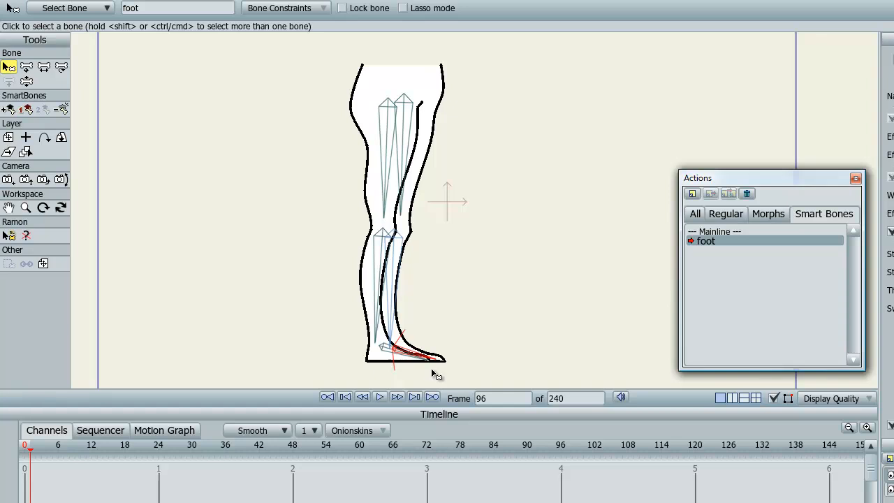
mouse_move(429, 367)
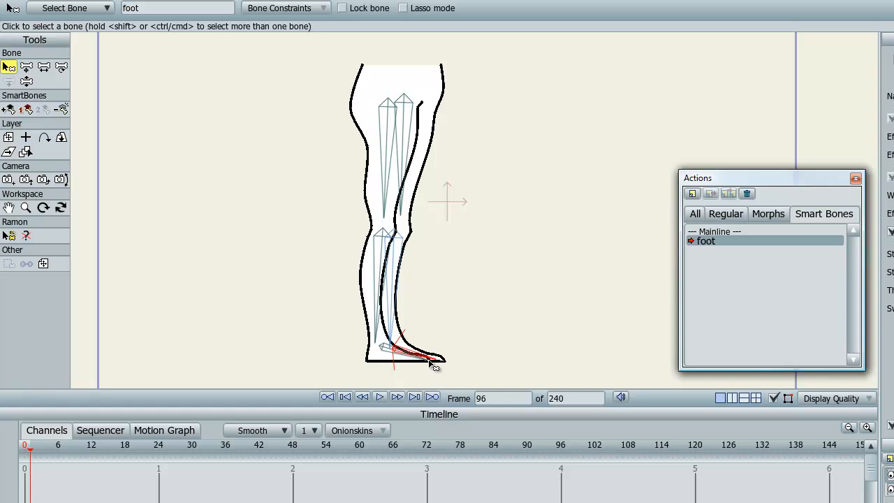
- In the foot action, bend the leg back and tilt the foot upward at frame 96
left_click(61, 66)
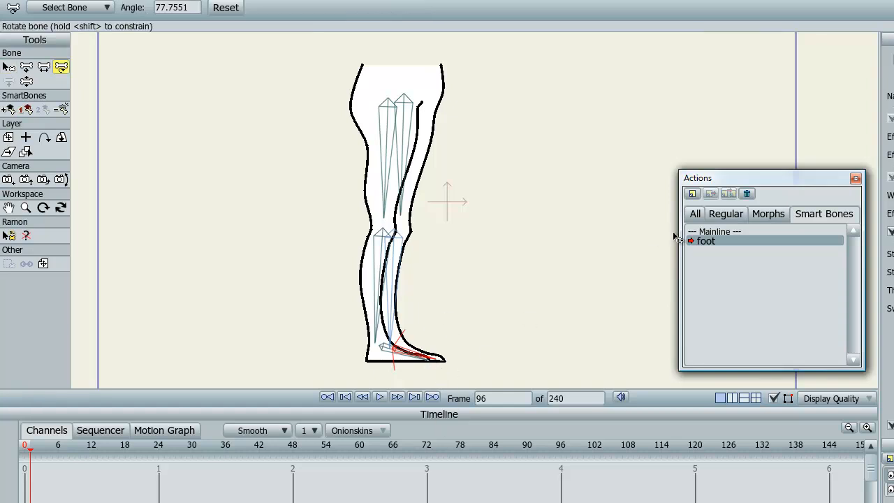
mouse_move(521, 309)
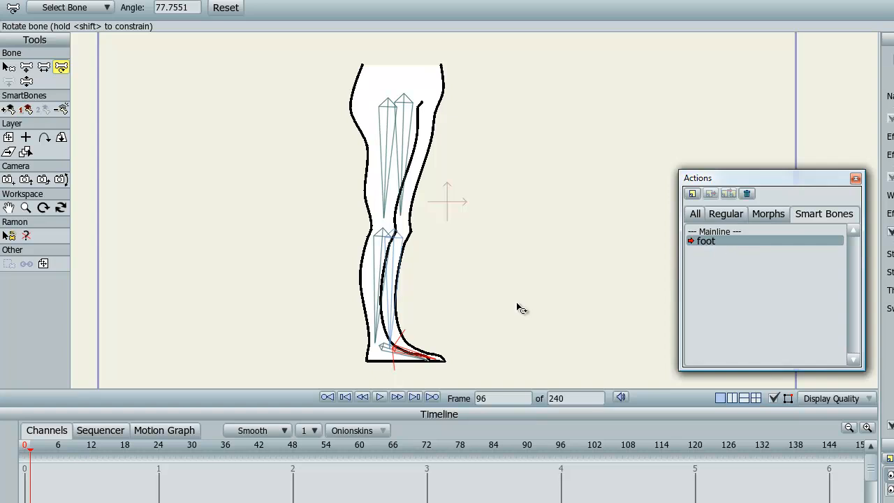
left_click_drag(419, 349, 433, 318)
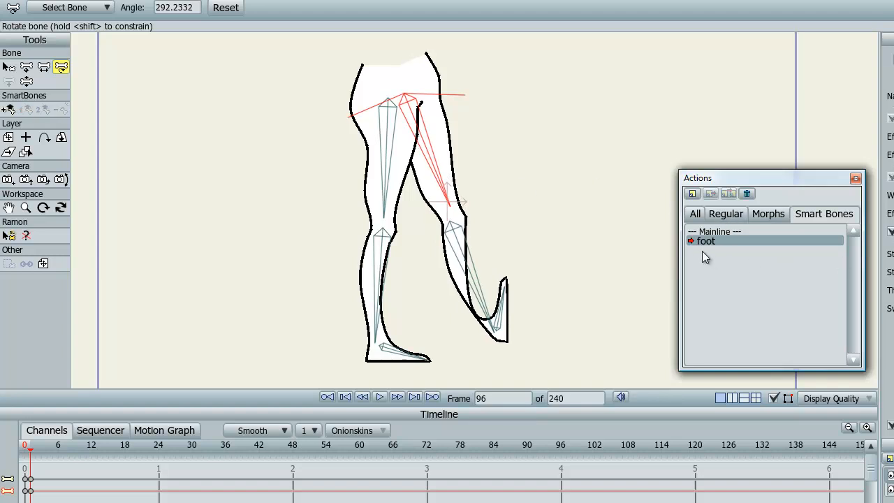
mouse_move(527, 312)
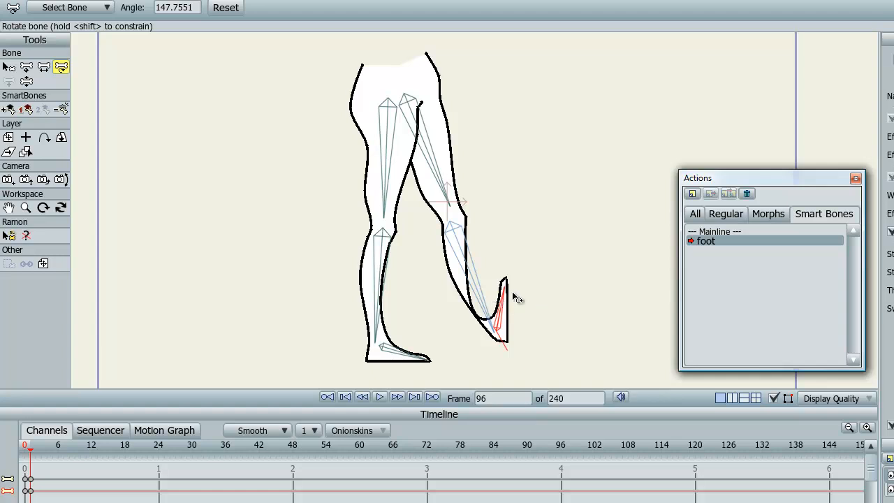
mouse_move(510, 311)
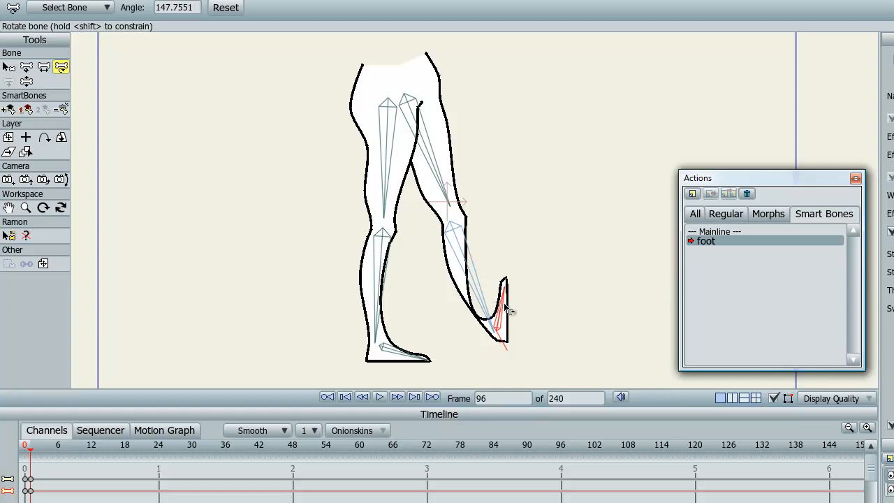
left_click_drag(510, 310, 501, 318)
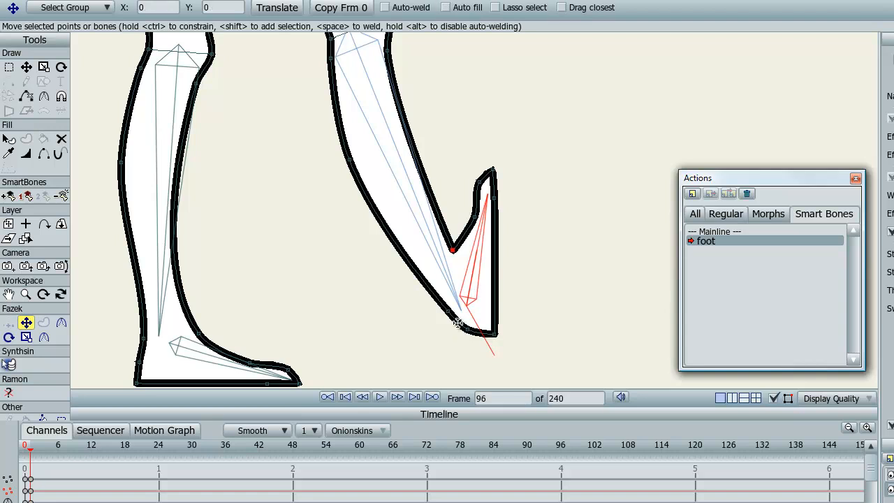
- Drag the heel outline points and fine-tune the heel corner of the tilted foot
left_click_drag(453, 250, 466, 330)
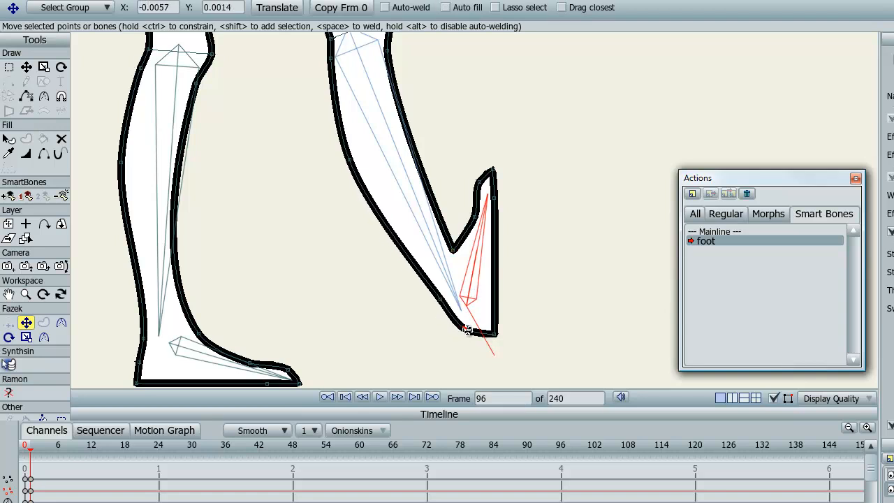
left_click_drag(467, 330, 493, 337)
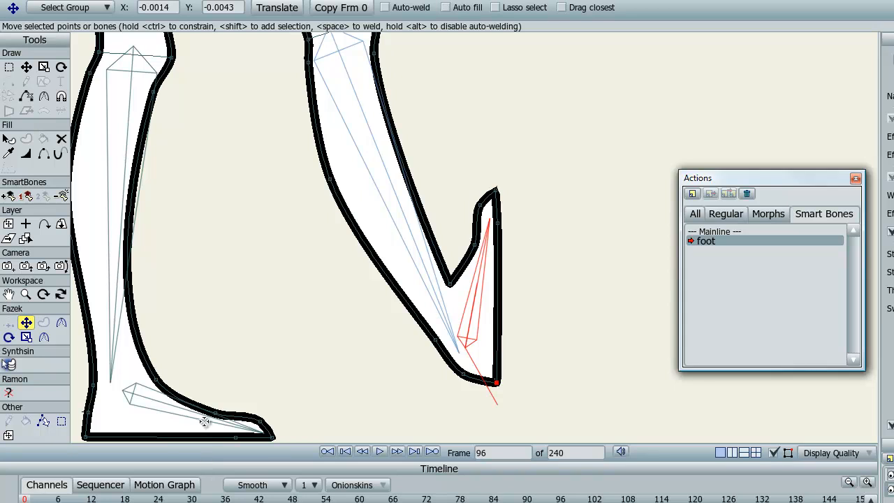
mouse_move(656, 334)
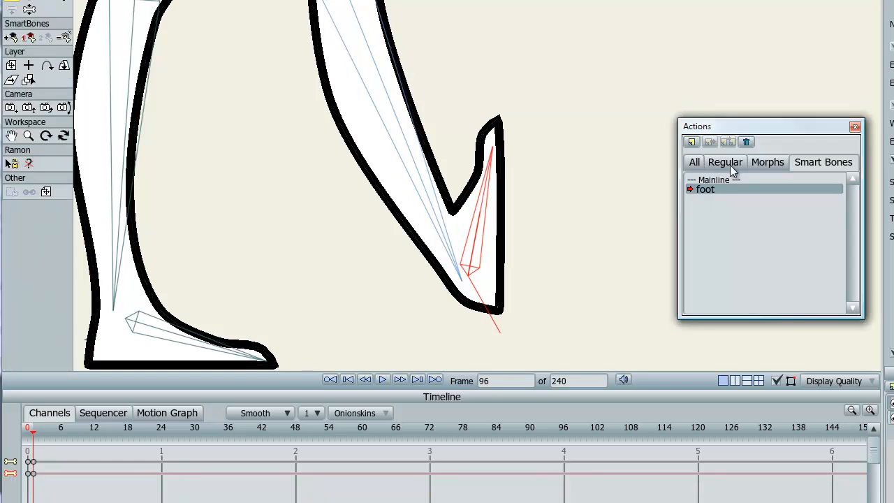
- Switch to Mainline and bend the leg upward at the knee, keyed at frame 96
left_click(729, 180)
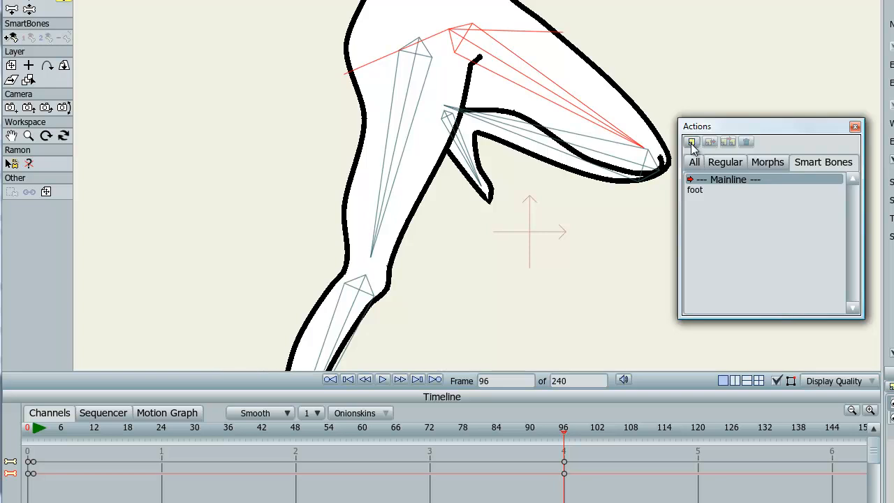
- Create a calf action, browse the Mainline, All and Smart Bones lists, and select calf
left_click(692, 142)
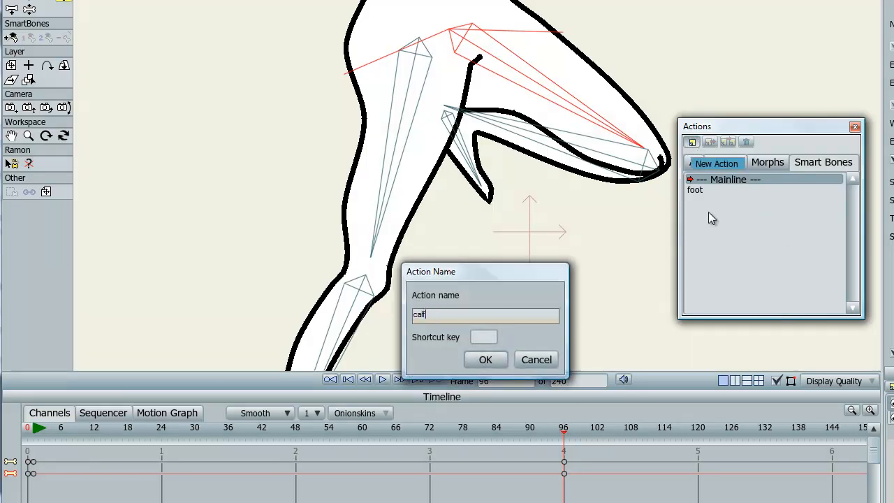
left_click(485, 359)
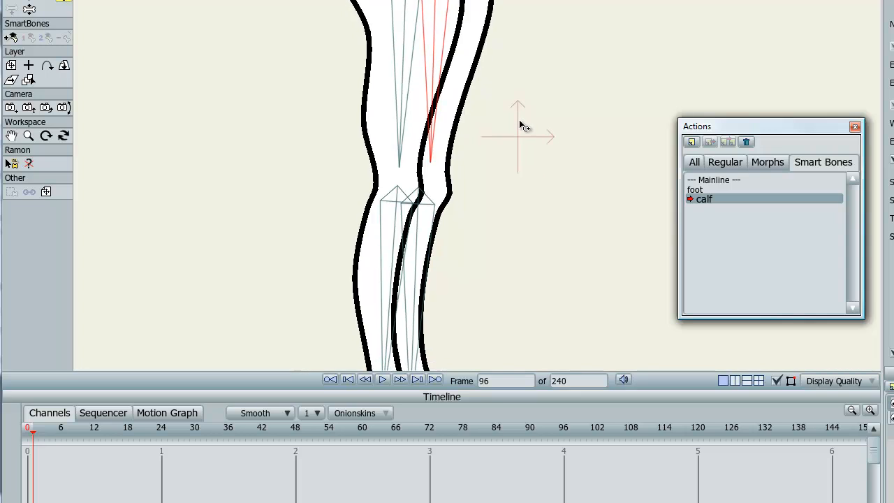
mouse_move(436, 178)
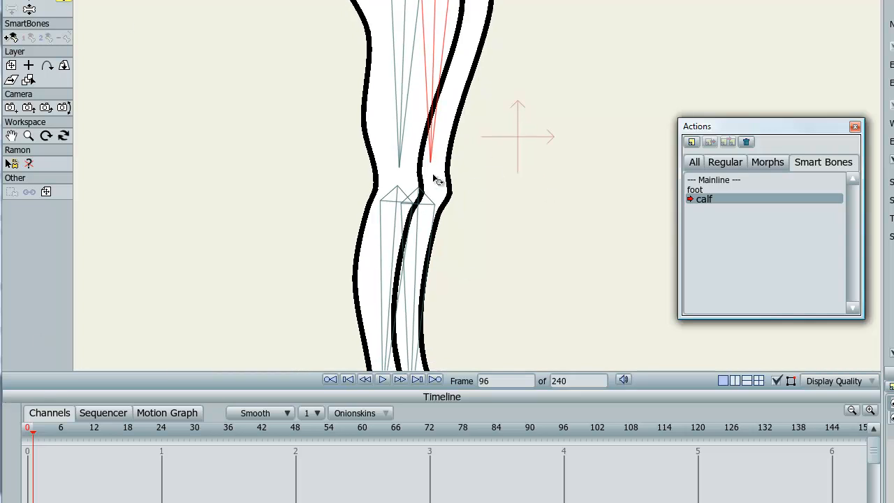
left_click(767, 162)
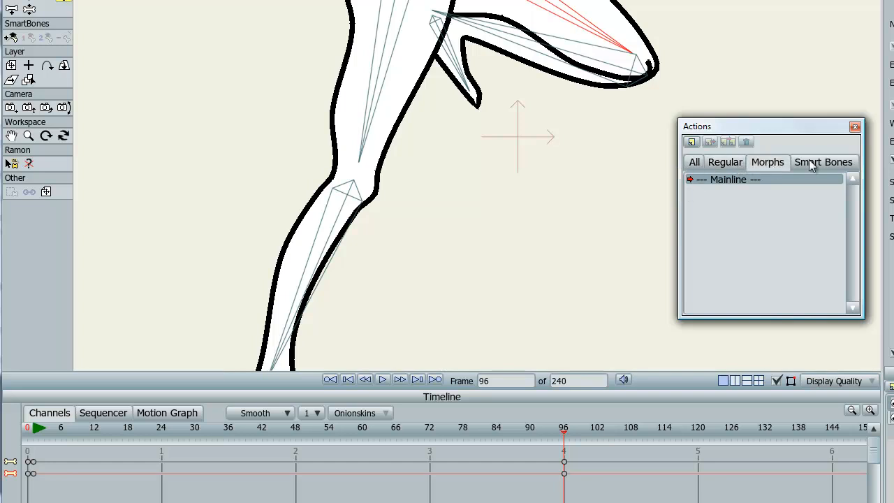
left_click(824, 162)
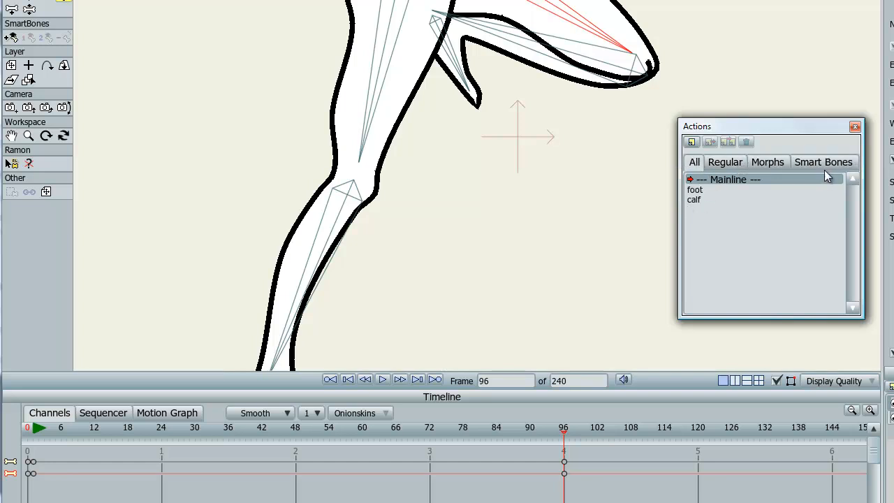
left_click(823, 162)
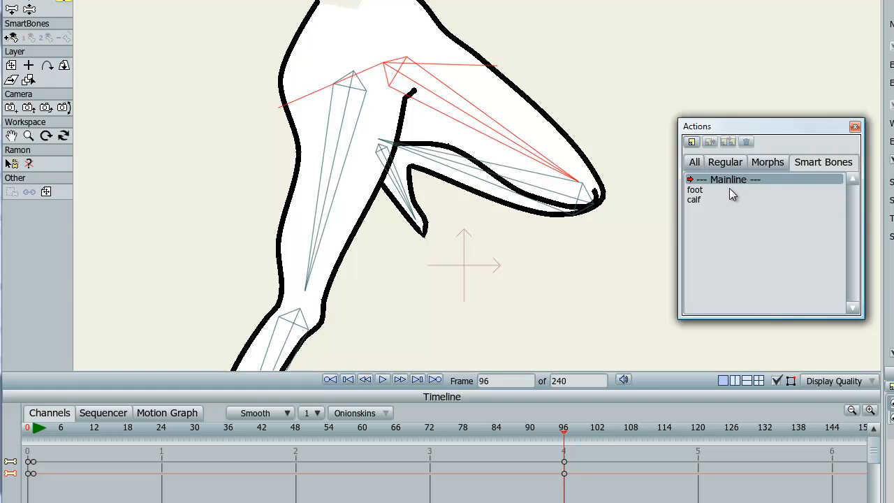
left_click(694, 199)
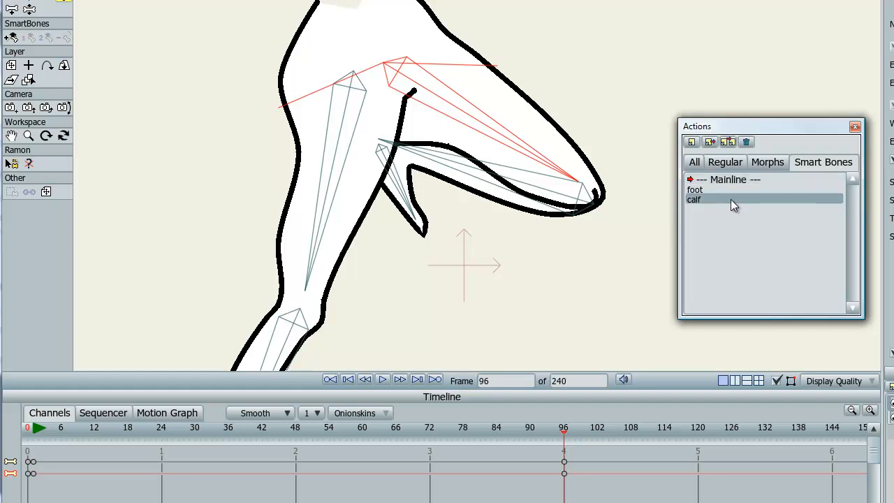
- Activate the calf action, key the knee fold at frame 144, and scrub to check it
left_click(695, 199)
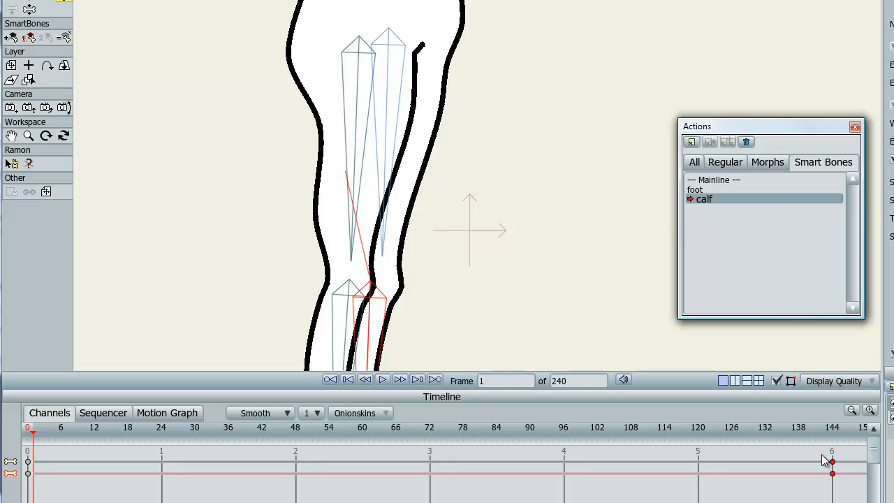
left_click(373, 427)
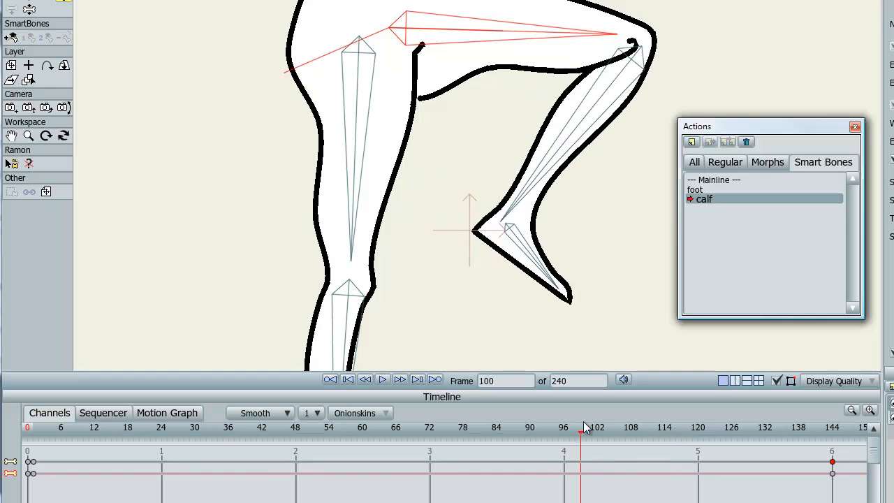
left_click_drag(579, 438, 508, 438)
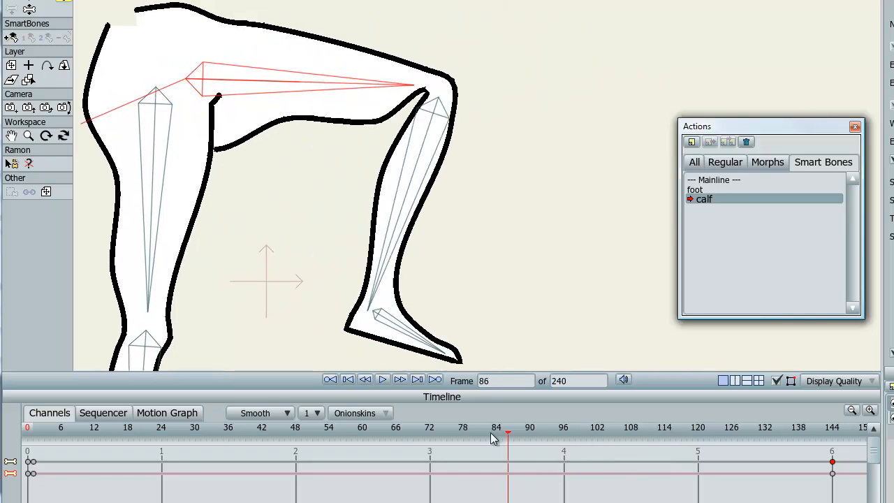
left_click(773, 427)
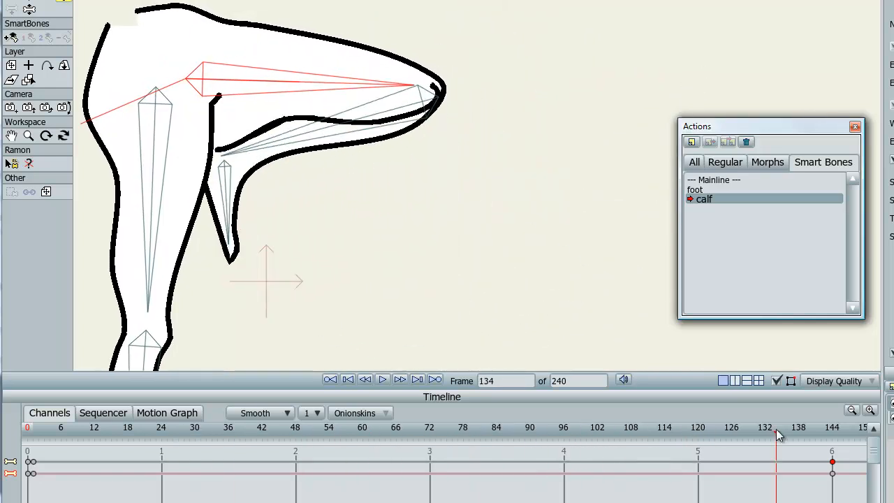
left_click(367, 427)
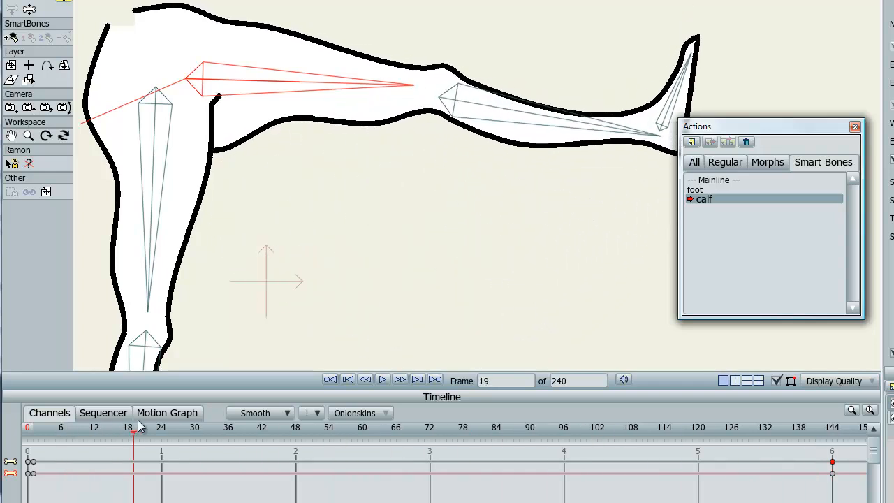
- At frame 144, pull the folded knee's outline points outward to round the joint
left_click_drag(133, 433, 837, 433)
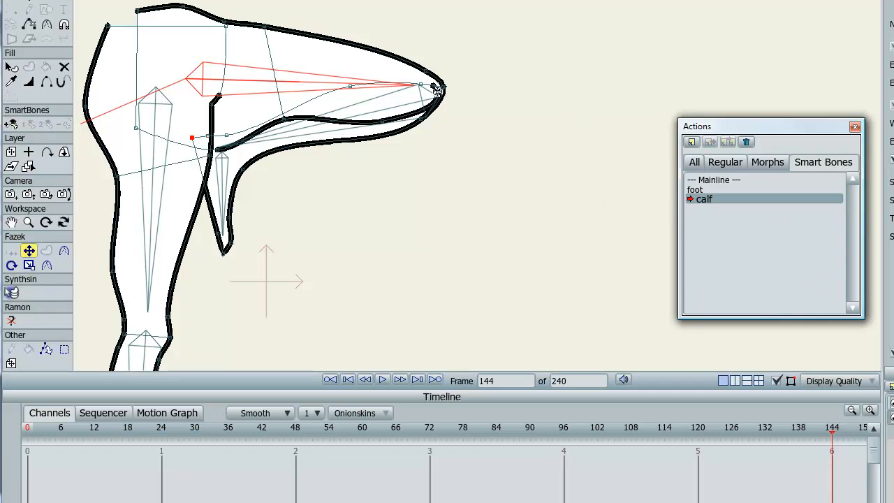
left_click_drag(421, 87, 426, 99)
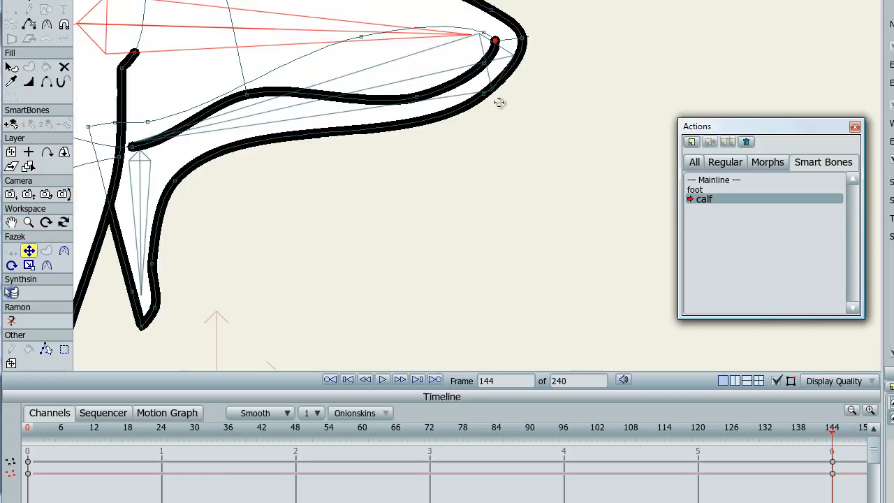
left_click_drag(494, 40, 443, 37)
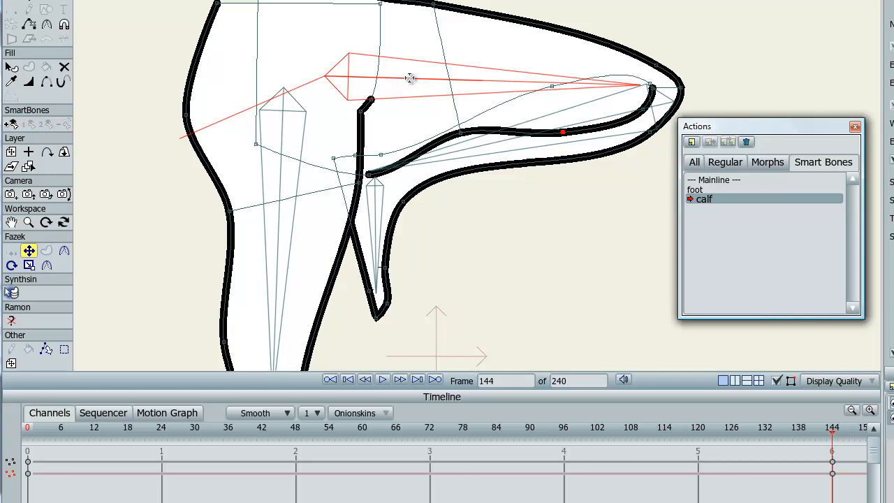
mouse_move(483, 149)
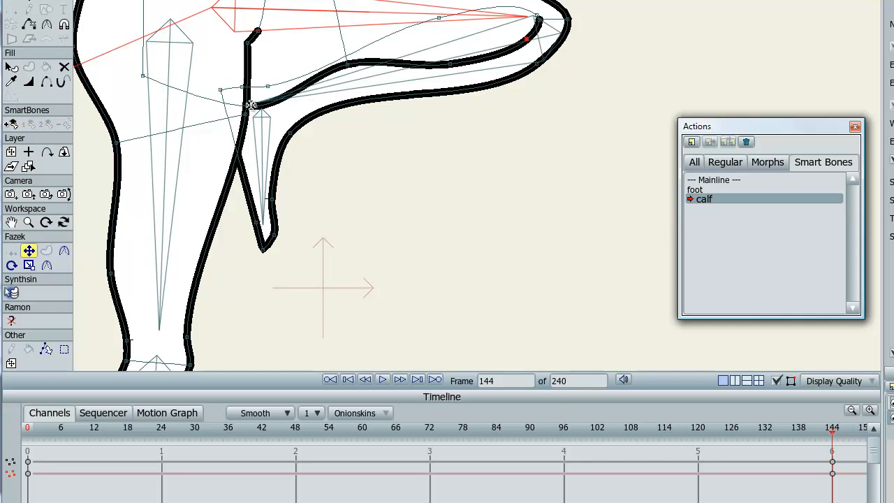
mouse_move(837, 438)
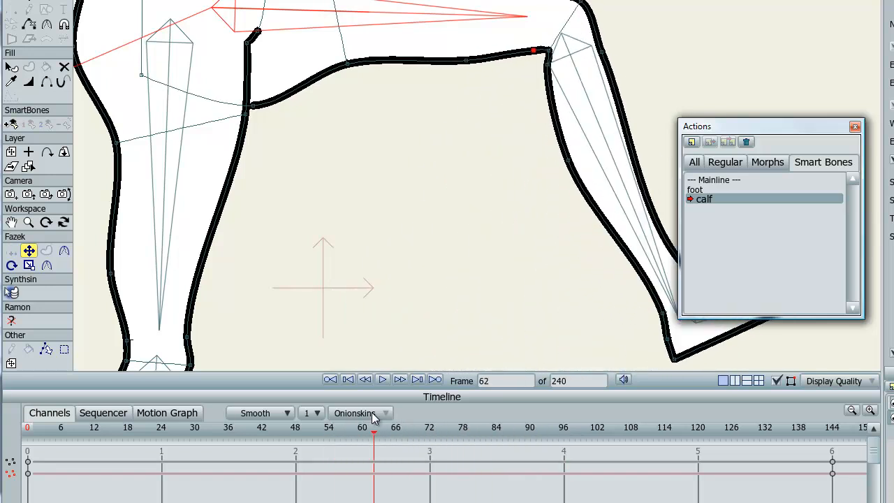
- Check the calf action's knee shape at frames 83, 112 and 79, fixing outline points
left_click(110, 432)
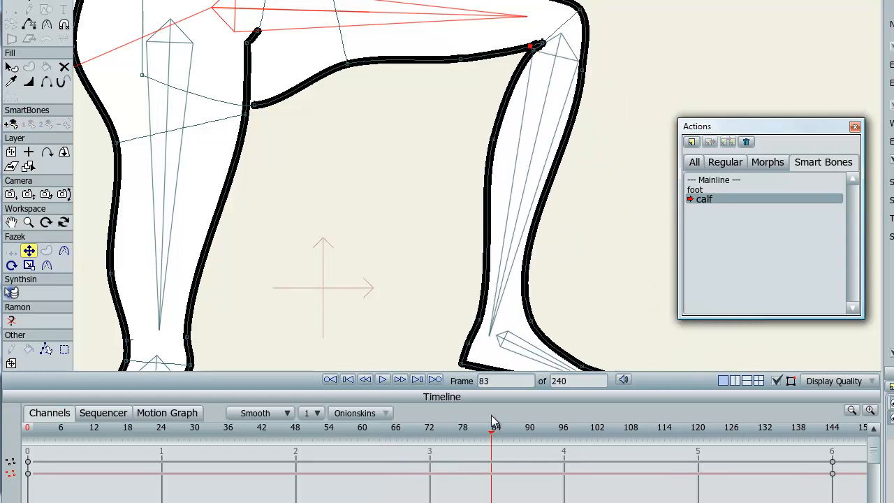
mouse_move(496, 420)
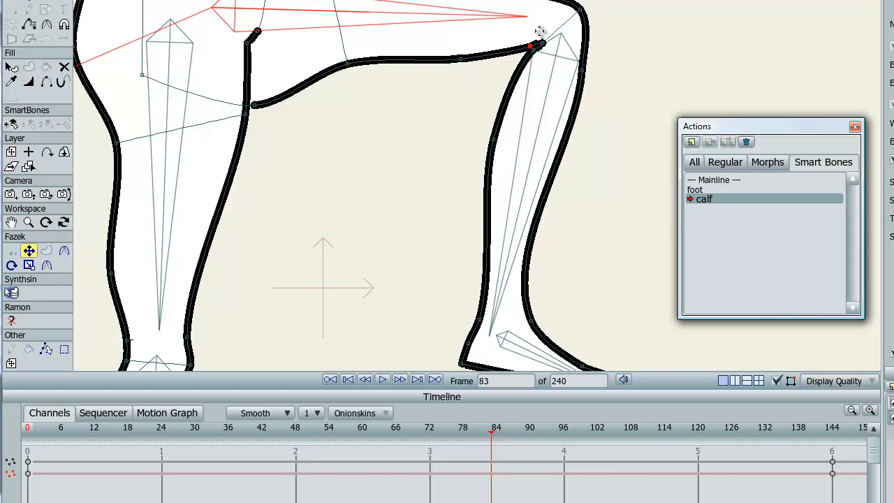
left_click(653, 427)
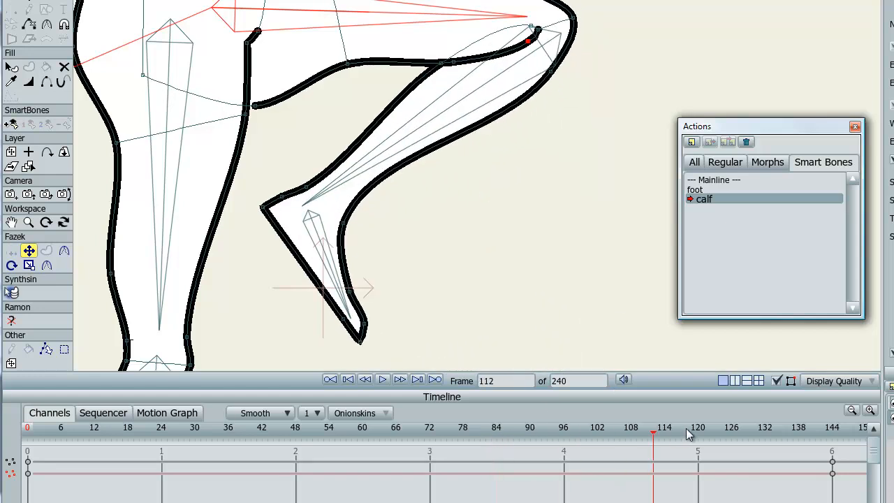
left_click(468, 427)
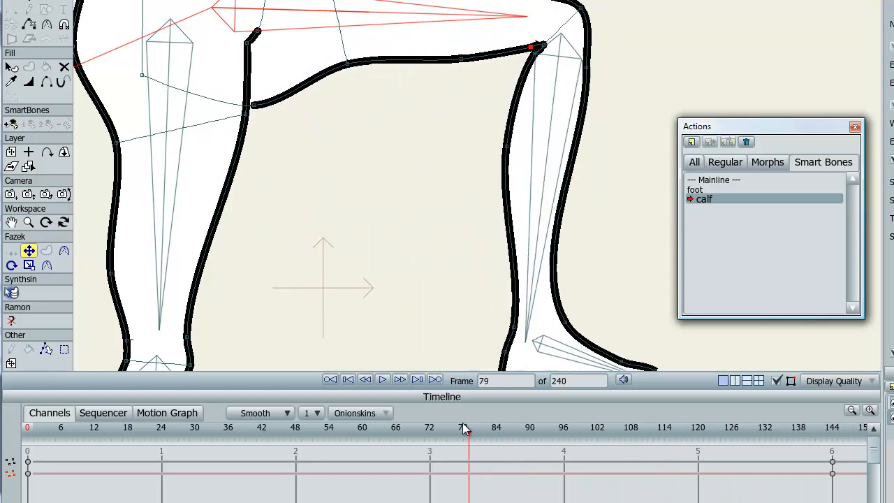
left_click(264, 427)
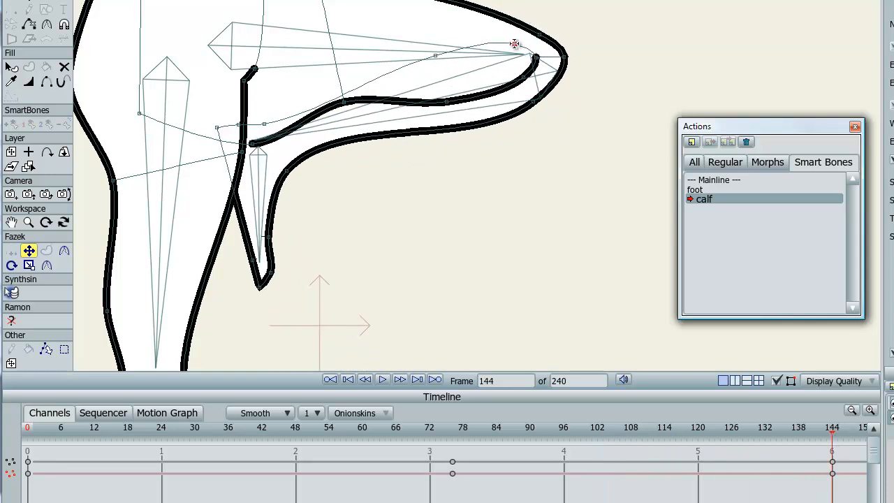
- Add knee outline correction keys at in-between calf frames near 108 and 120
left_click(514, 427)
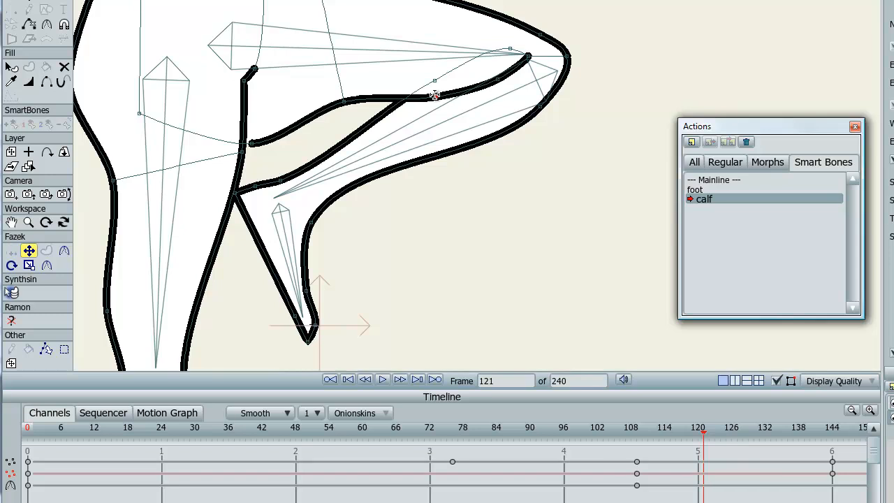
left_click(428, 433)
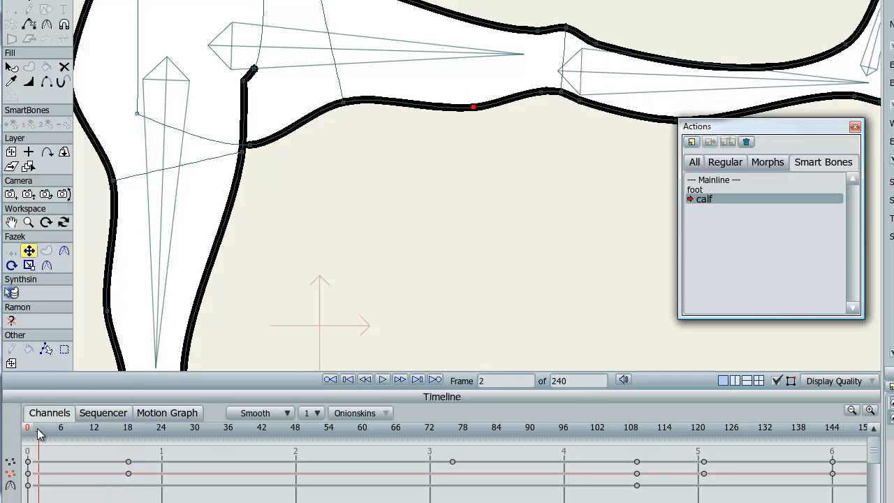
- Review the calf bend at frames 128, 57, 104 and 123, refining knee keys, ending at 144
left_click(743, 427)
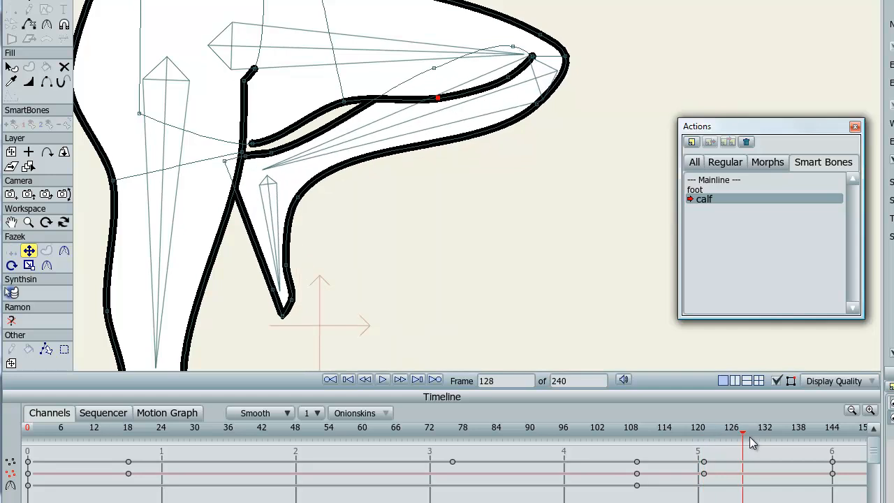
left_click(345, 433)
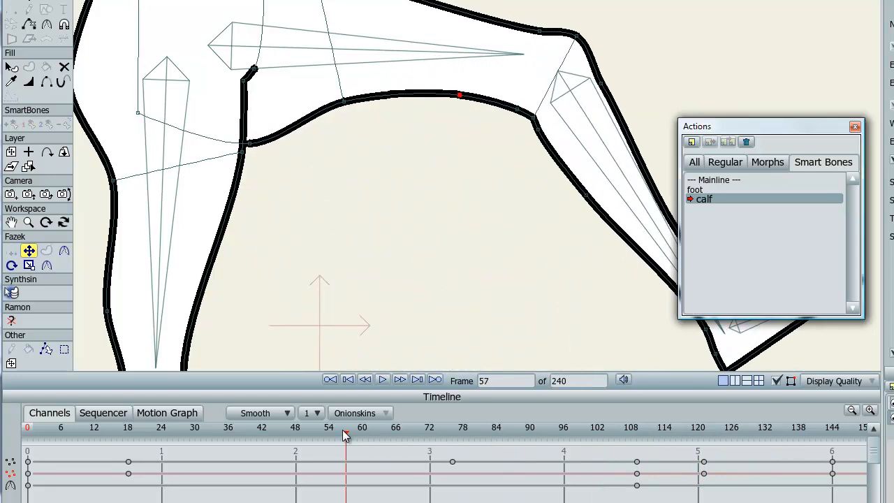
left_click(605, 427)
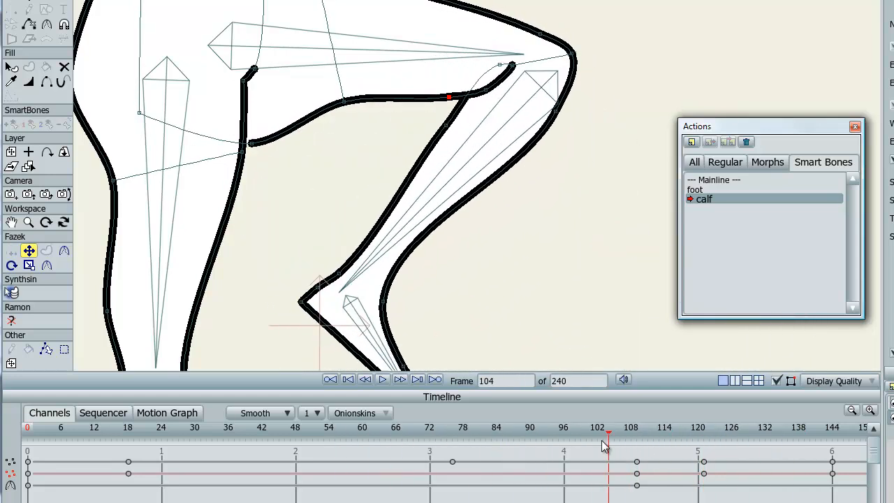
left_click(369, 433)
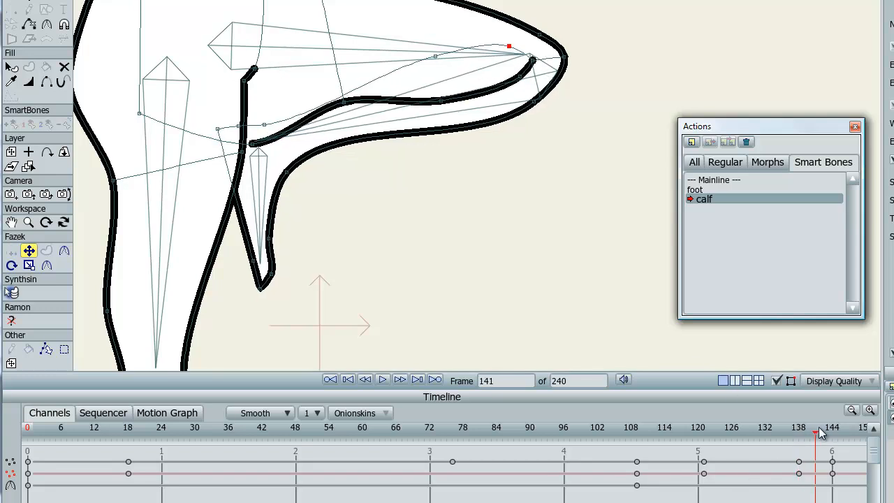
left_click(714, 427)
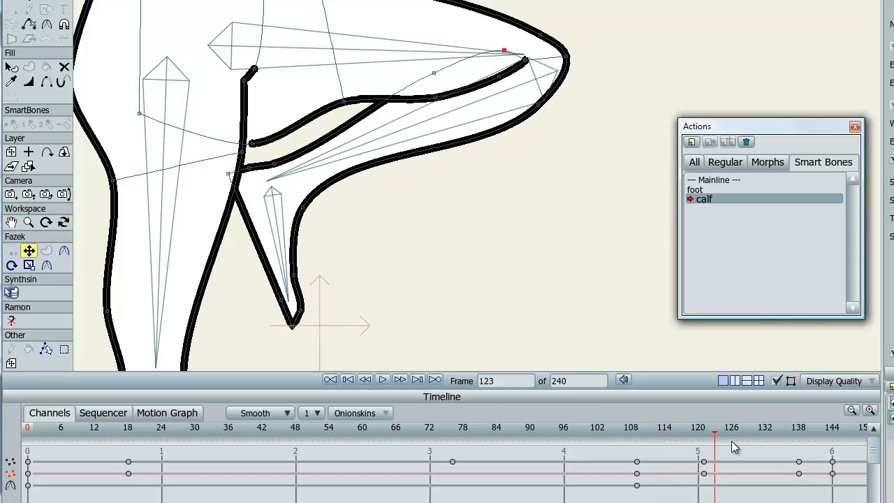
left_click(810, 427)
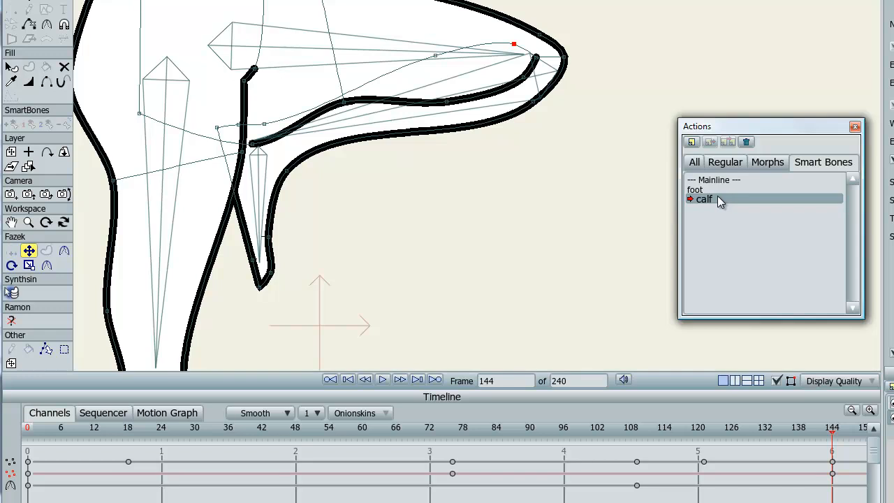
mouse_move(727, 205)
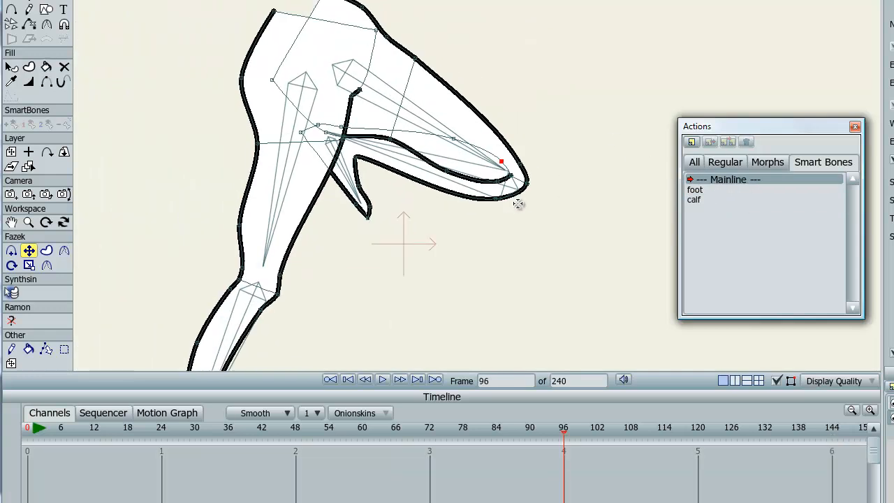
- Switch to Mainline and rotate the thigh bone up at frame 96
left_click(11, 265)
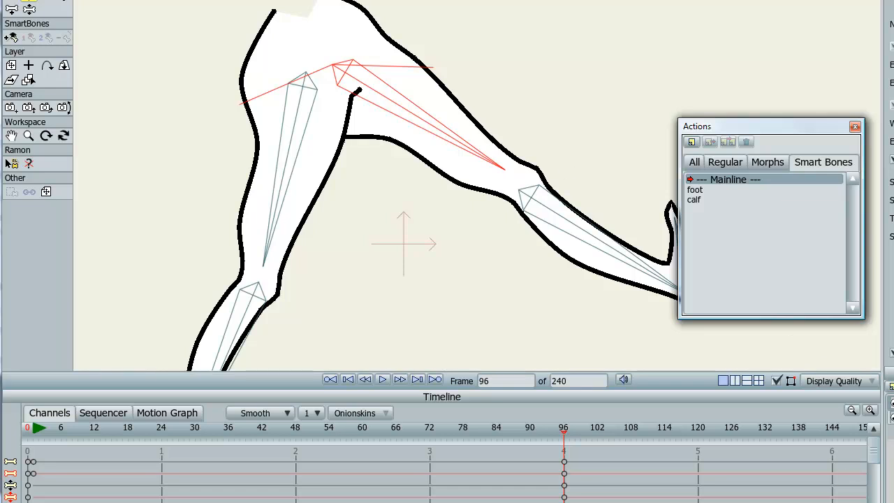
- Add a smart bone action named 'thigh' and rotate the thigh fully up at frame 144
left_click(692, 141)
type("thigh")
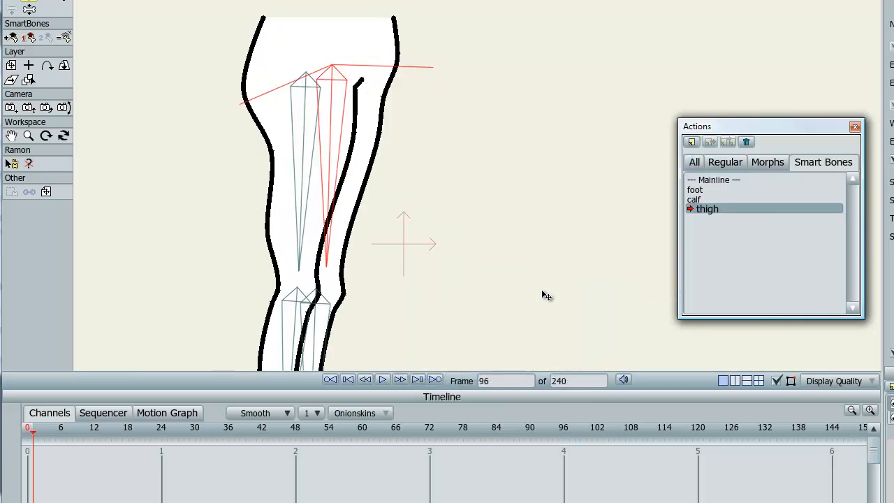
mouse_move(343, 121)
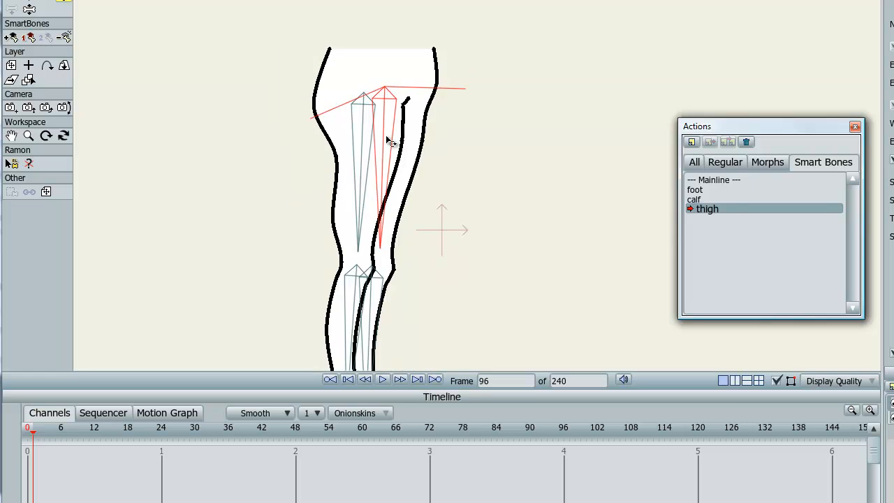
mouse_move(388, 158)
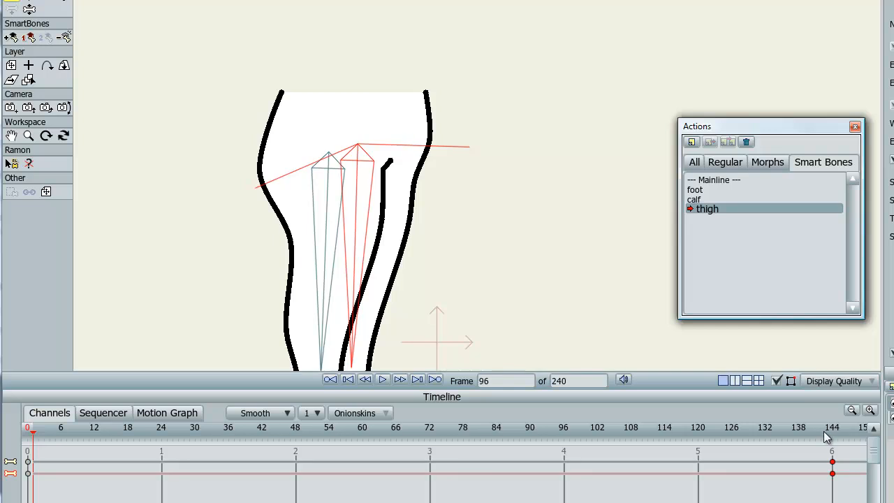
- Scrub the thigh action from frame 11 through 110 to its raised end at 144
left_click(89, 427)
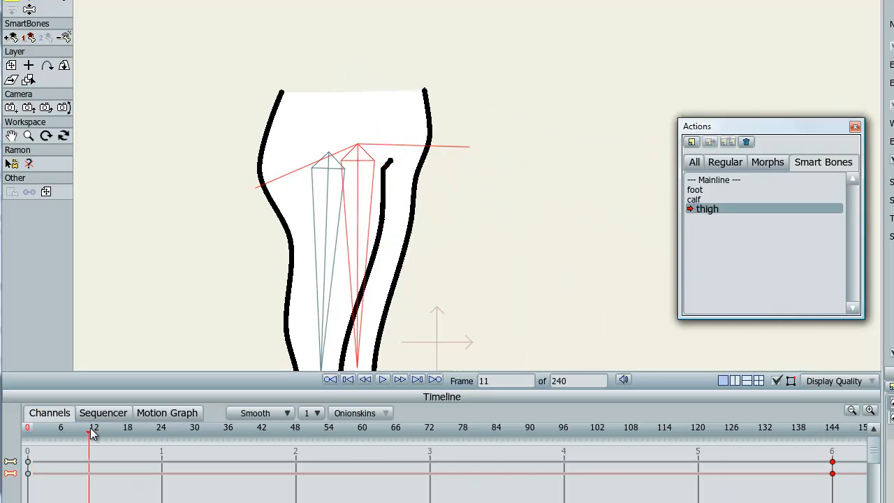
left_click_drag(94, 432, 225, 432)
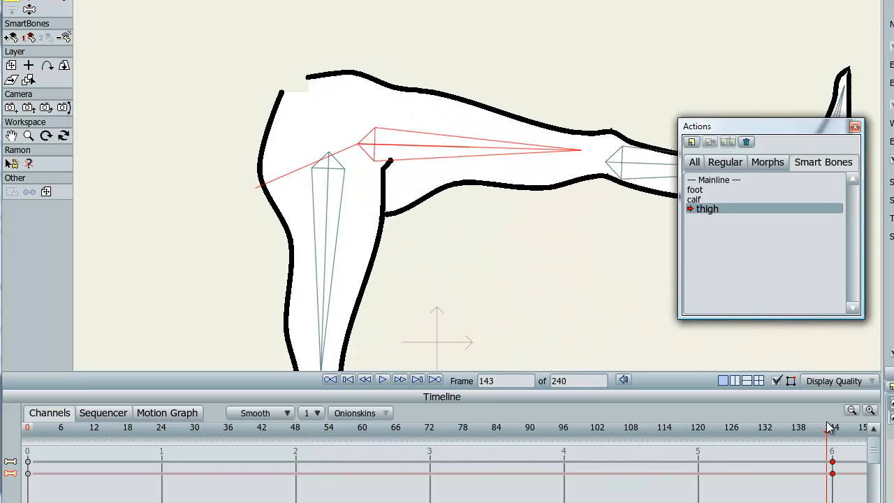
left_click(371, 427)
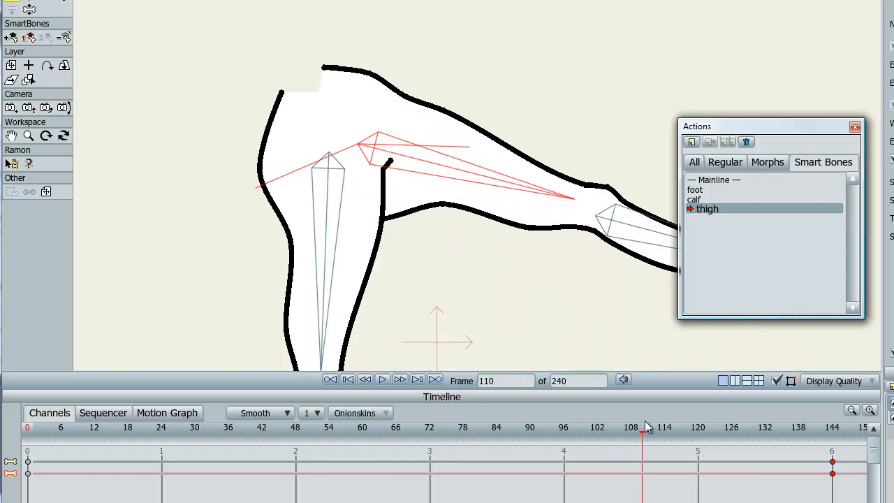
left_click(68, 427)
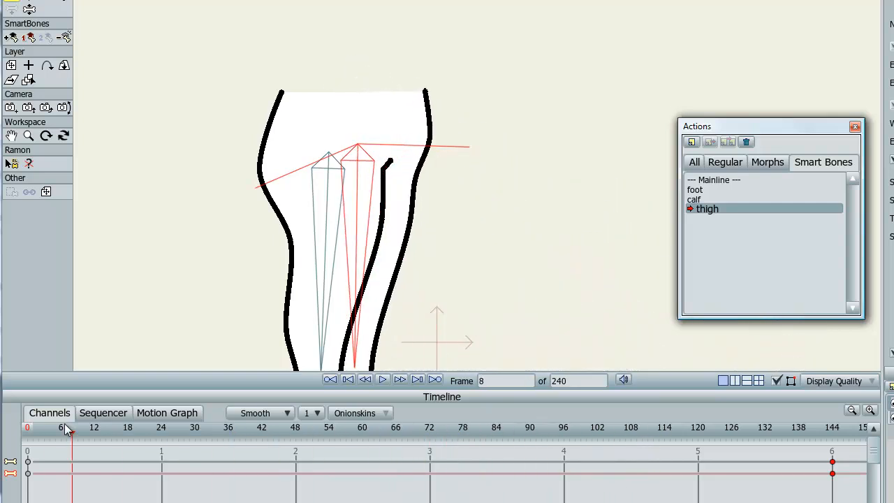
left_click_drag(69, 427, 222, 427)
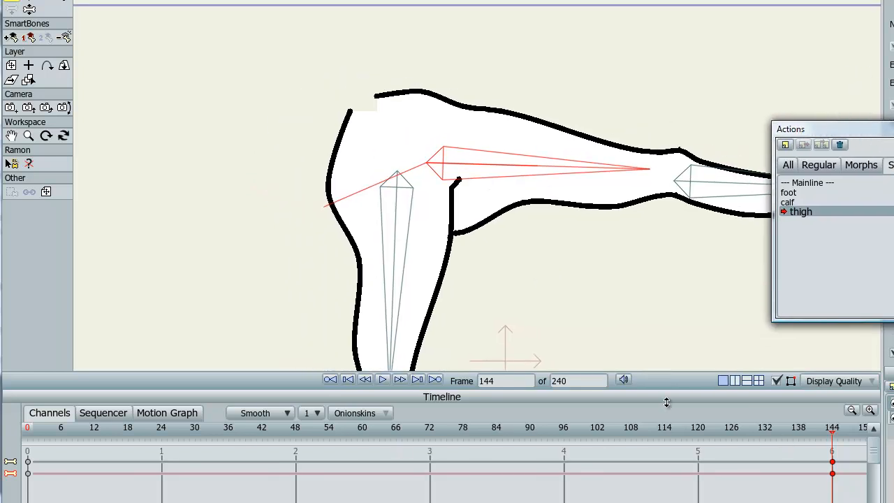
- Toggle onion skins and zoom in on the raised leg's hip outline points
left_click(361, 413)
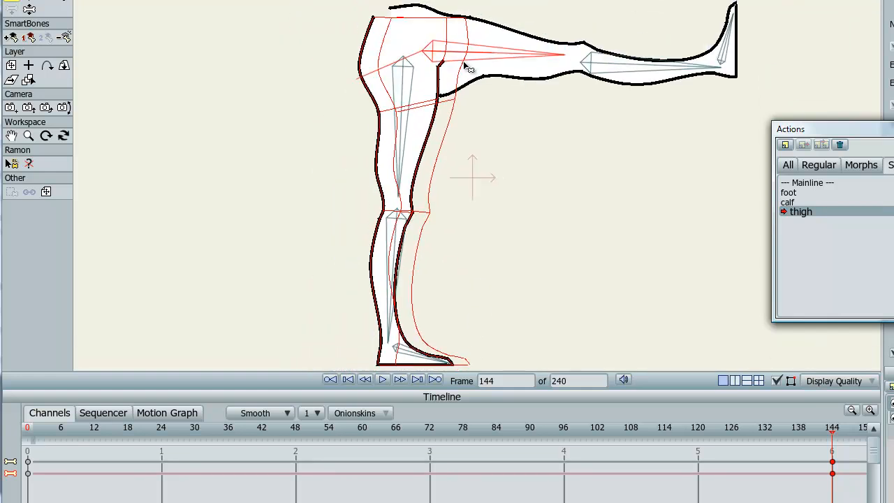
mouse_move(37, 445)
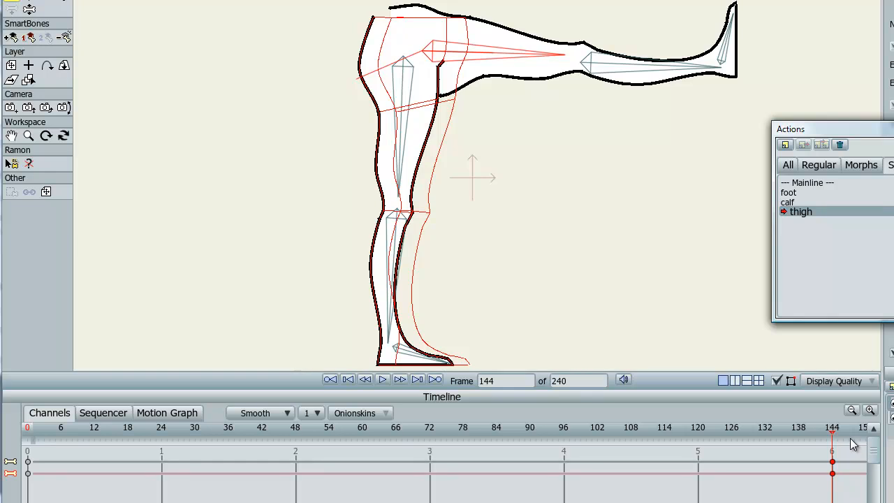
mouse_move(357, 423)
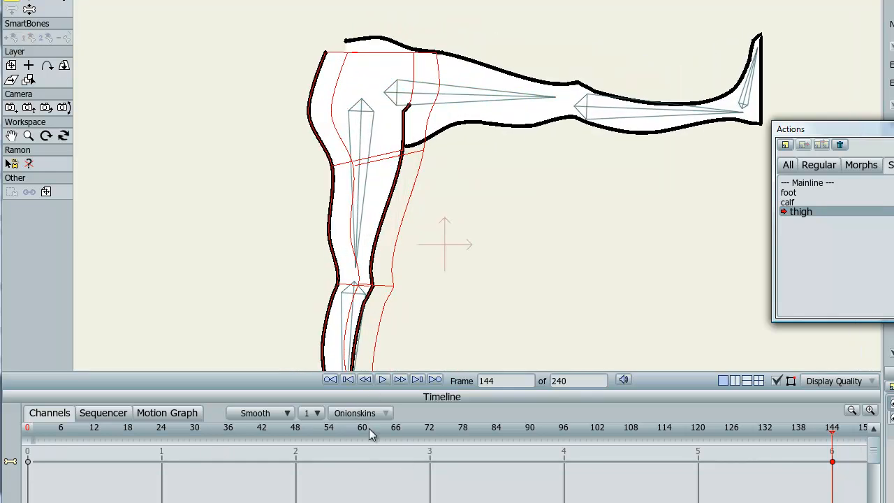
left_click(360, 413)
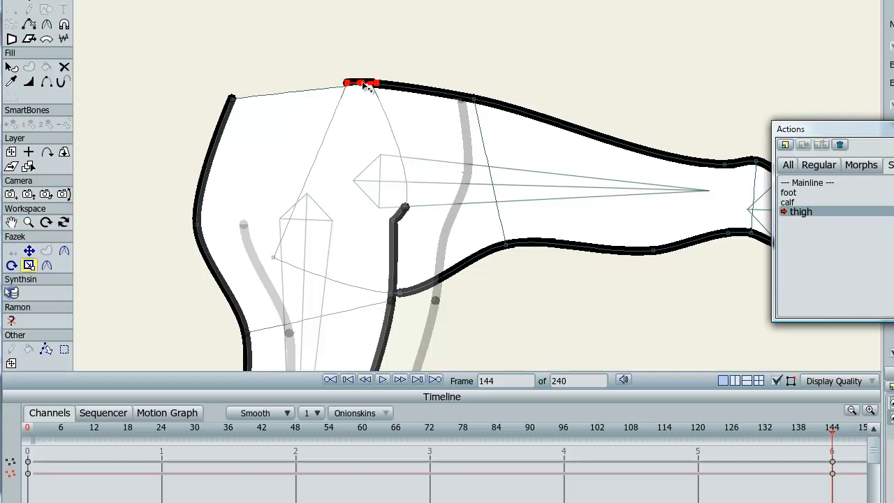
- Drag the hip points, thigh top edge and crease under the hip into smooth curves
left_click_drag(360, 82, 465, 98)
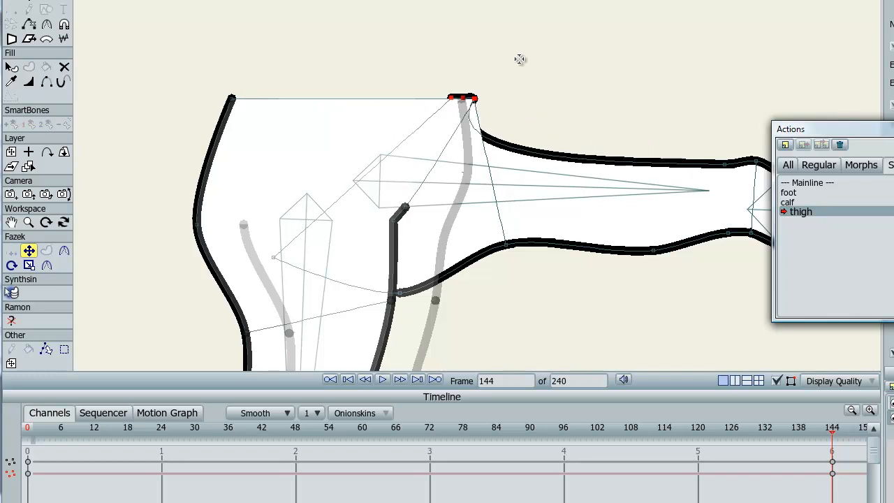
left_click_drag(465, 98, 461, 91)
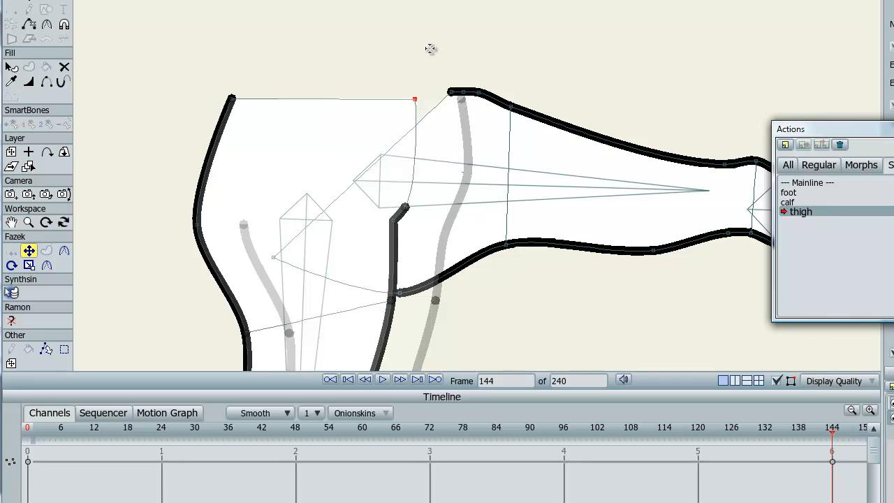
left_click_drag(414, 100, 458, 95)
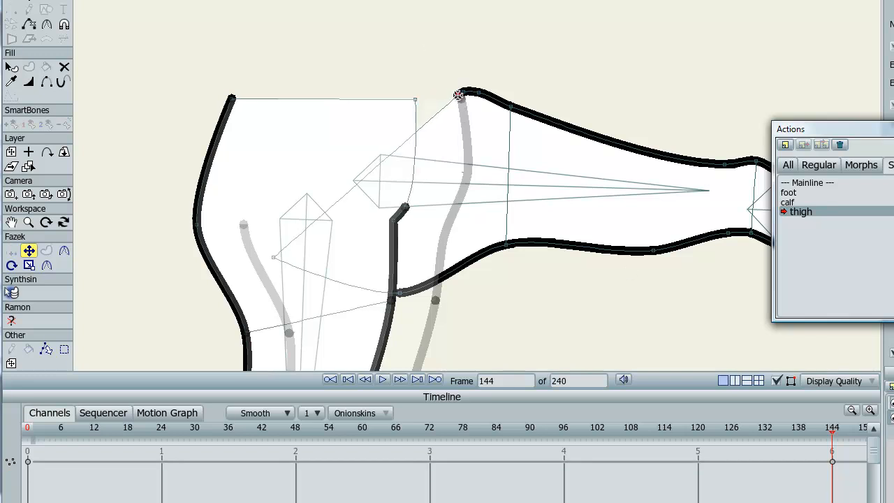
left_click_drag(458, 95, 486, 98)
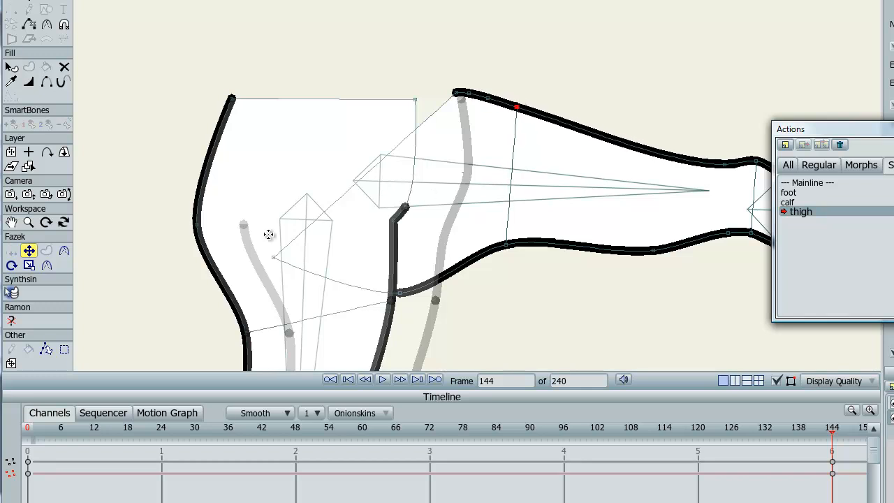
left_click_drag(269, 234, 287, 107)
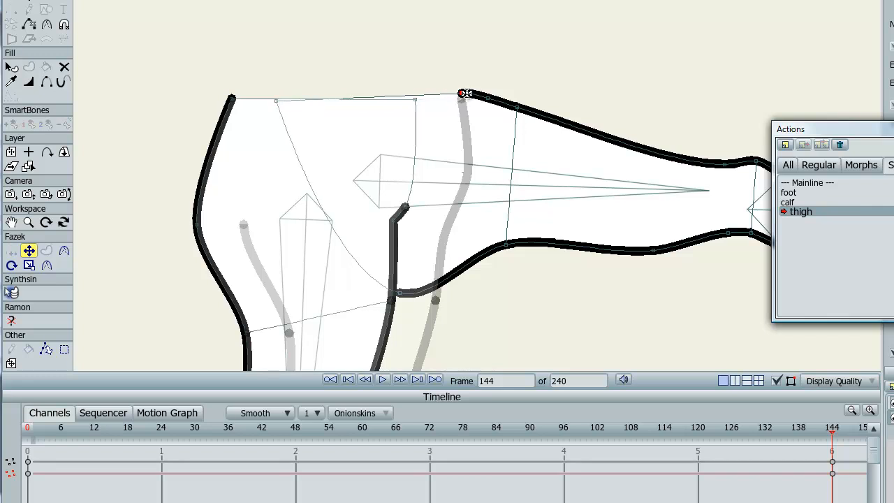
left_click_drag(461, 94, 475, 95)
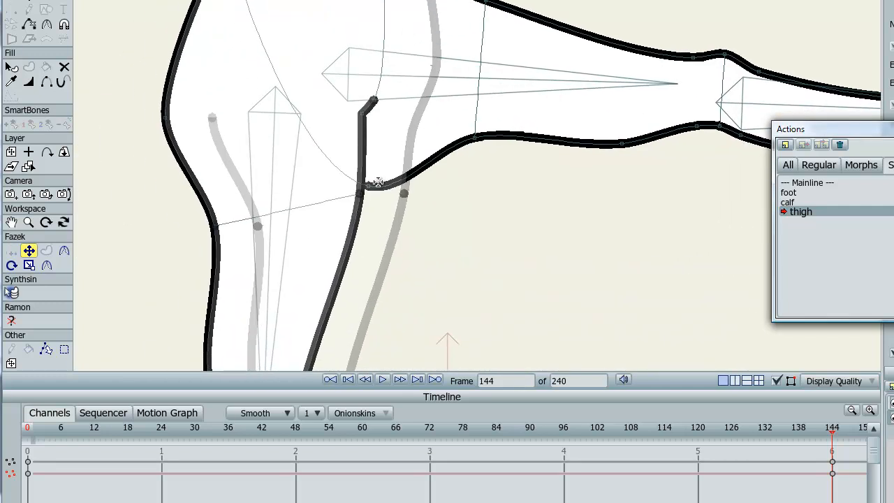
left_click_drag(377, 182, 251, 183)
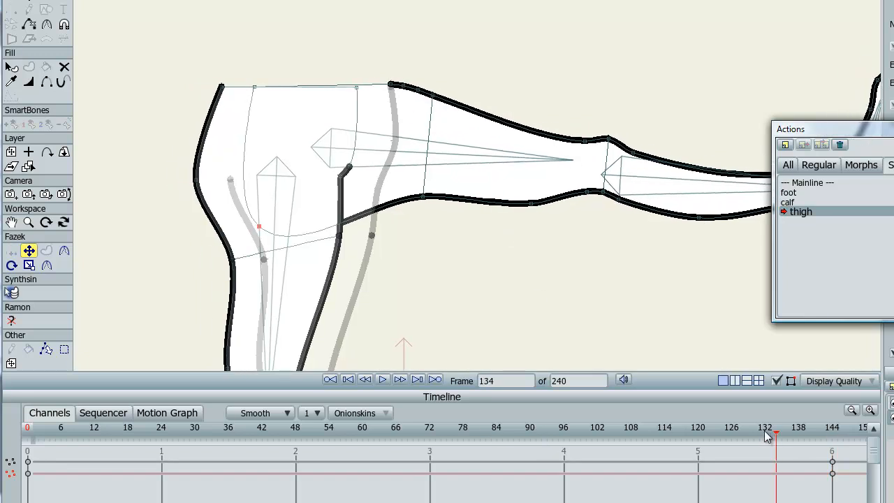
- Correct the hip outline at in-between frames 54 and 72, then return to frame 1
left_click(89, 427)
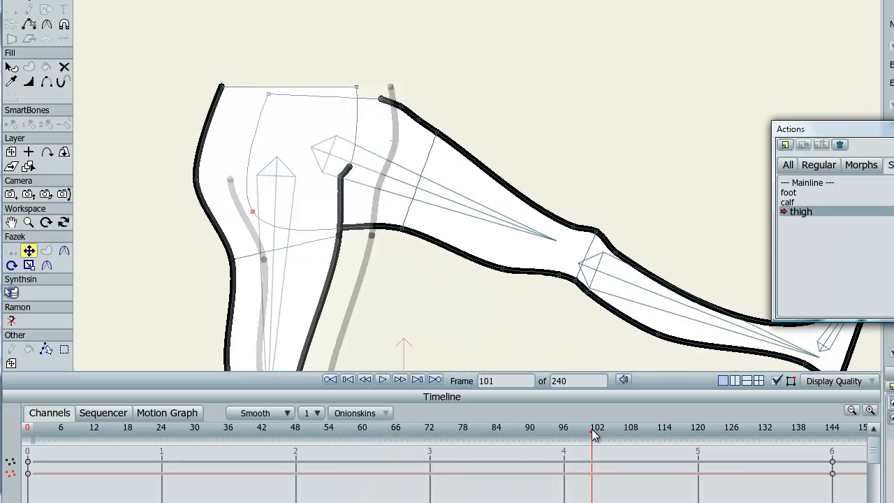
left_click_drag(594, 427, 765, 426)
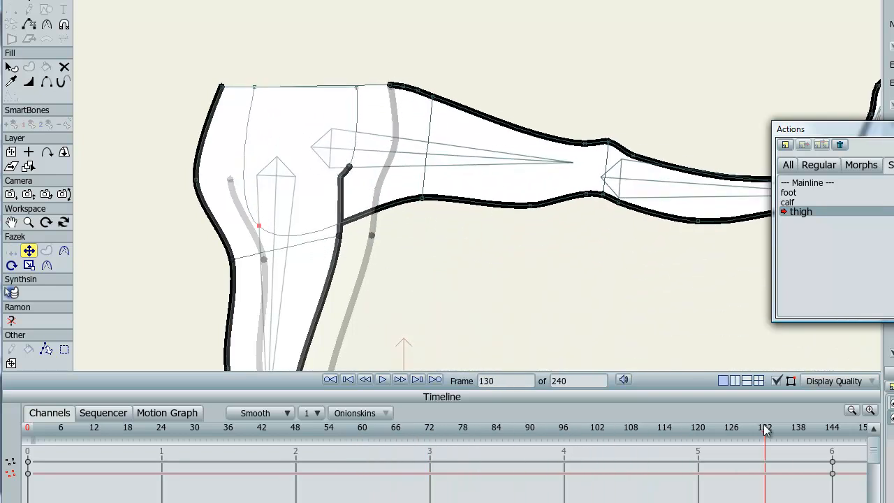
left_click_drag(765, 427, 707, 426)
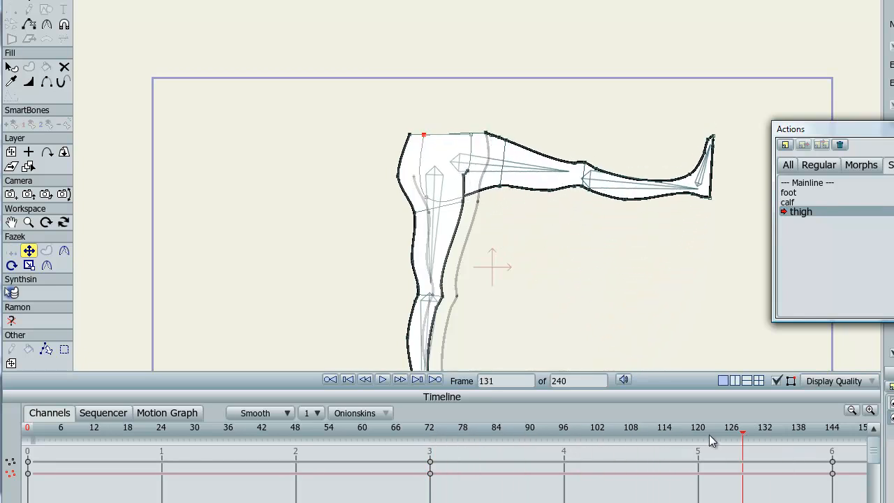
left_click(346, 437)
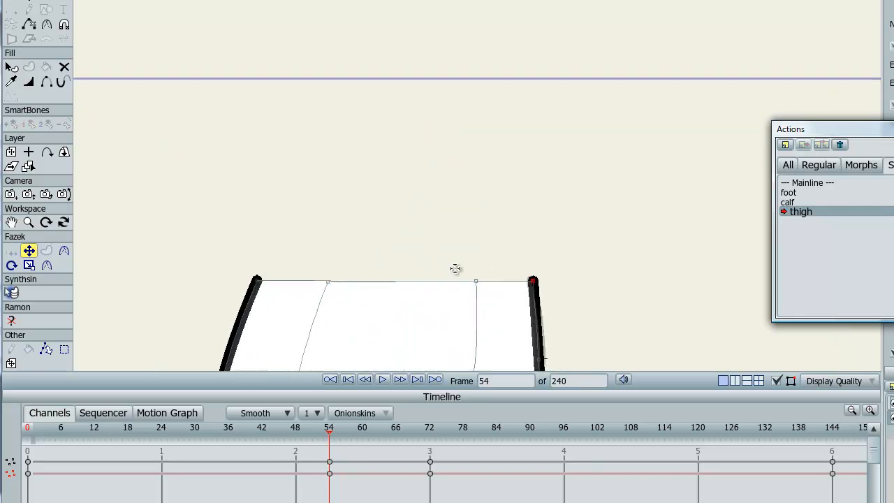
left_click(348, 380)
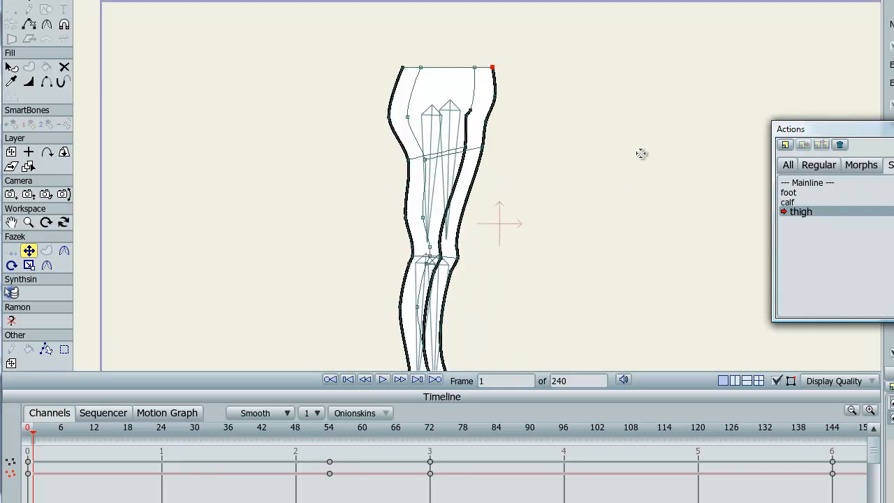
mouse_move(823, 211)
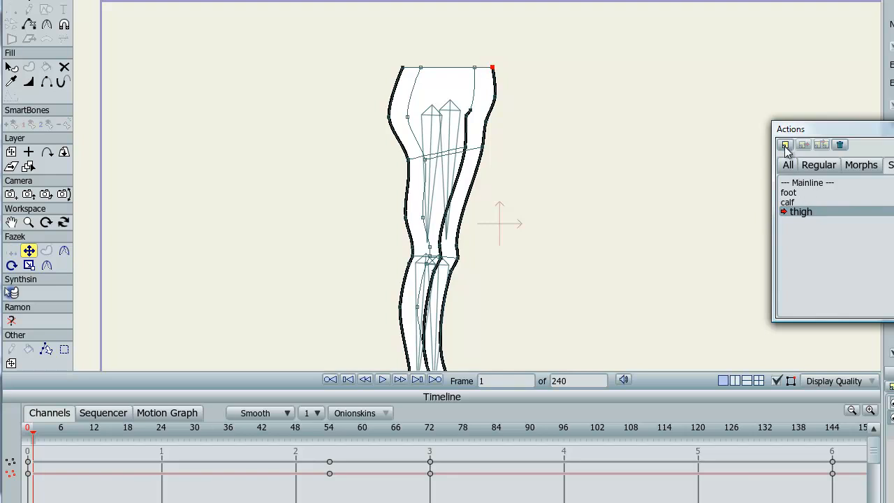
- Cancel the first naming prompt, select the other thigh bone, and confirm the 'thigh 2' action
left_click(786, 144)
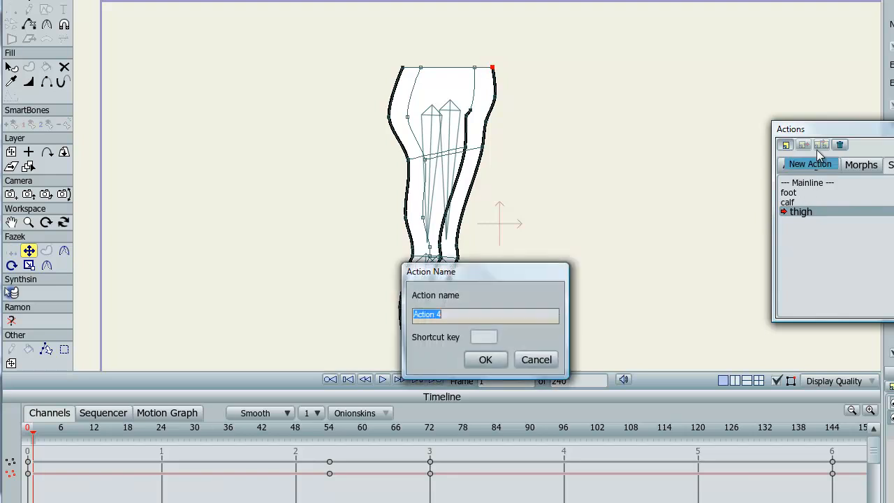
type("thigh 2")
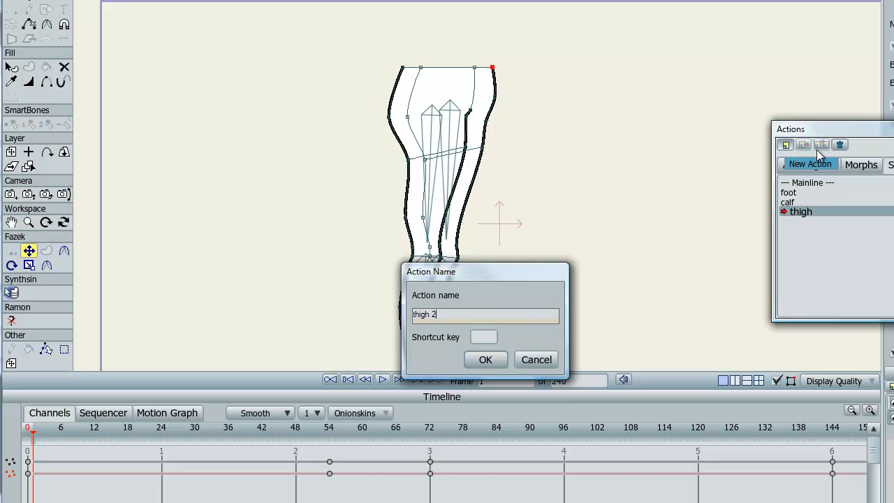
left_click(486, 359)
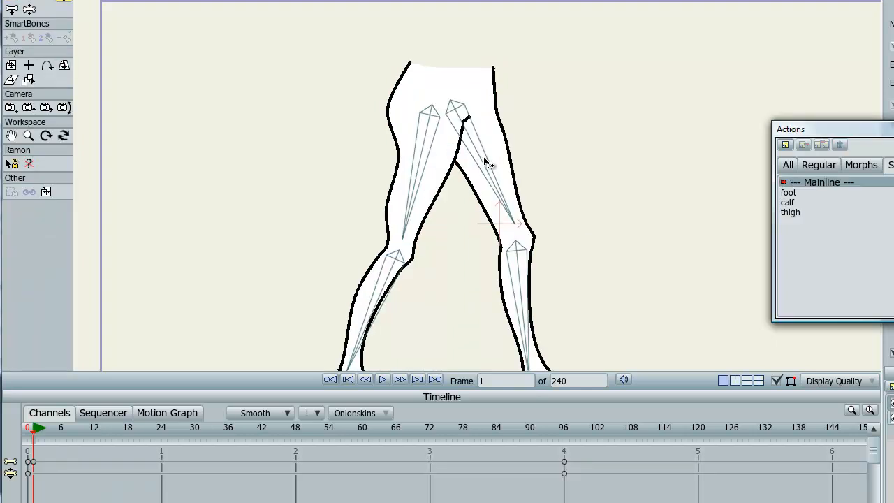
left_click(790, 212)
type("thigh 2")
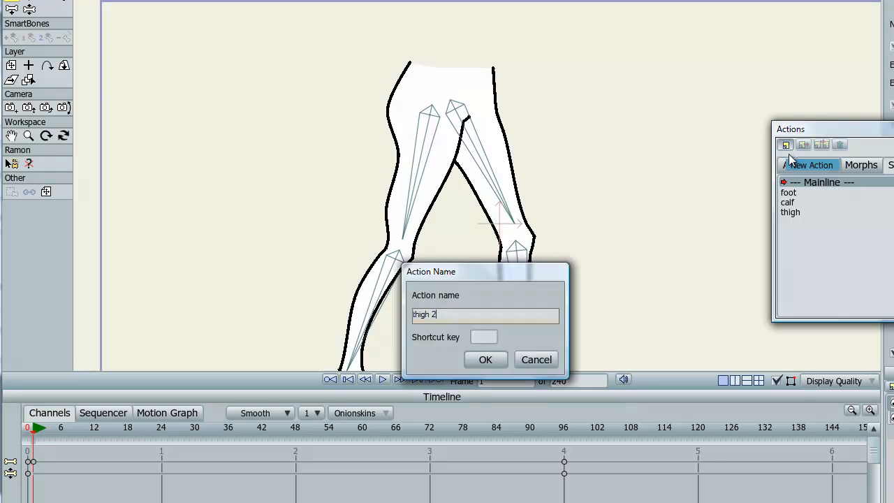
left_click(486, 359)
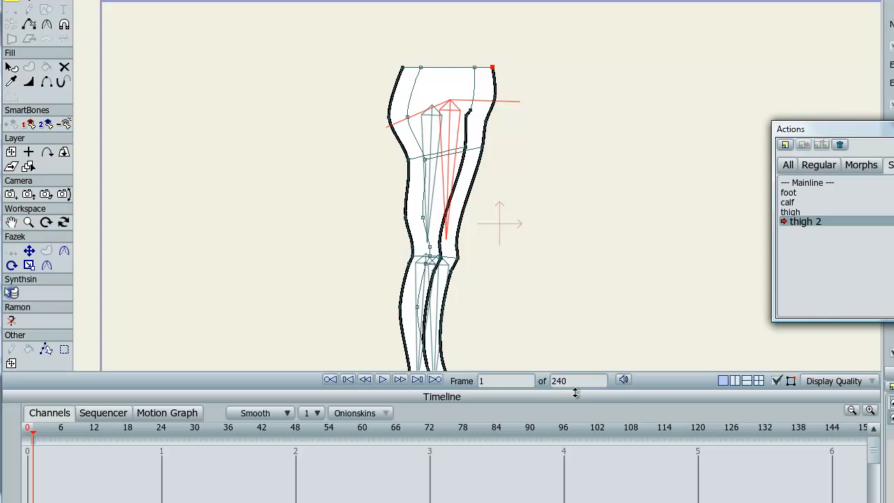
- Swing the leg backward at frame 144 and reshape the buttock outline at frame 66
left_click_drag(32, 433, 831, 433)
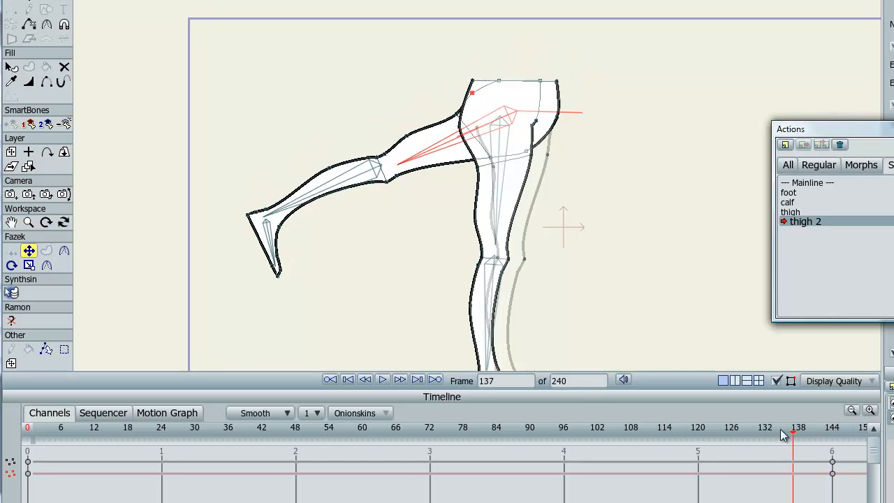
left_click(397, 427)
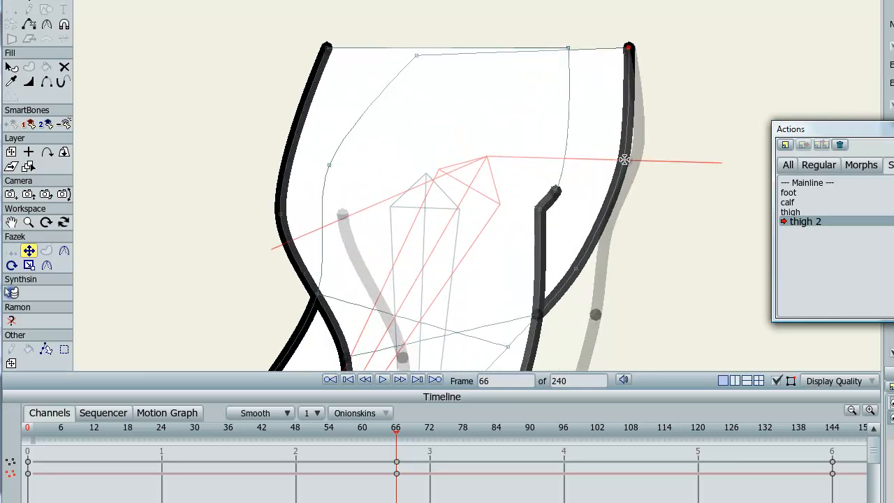
left_click_drag(624, 159, 638, 159)
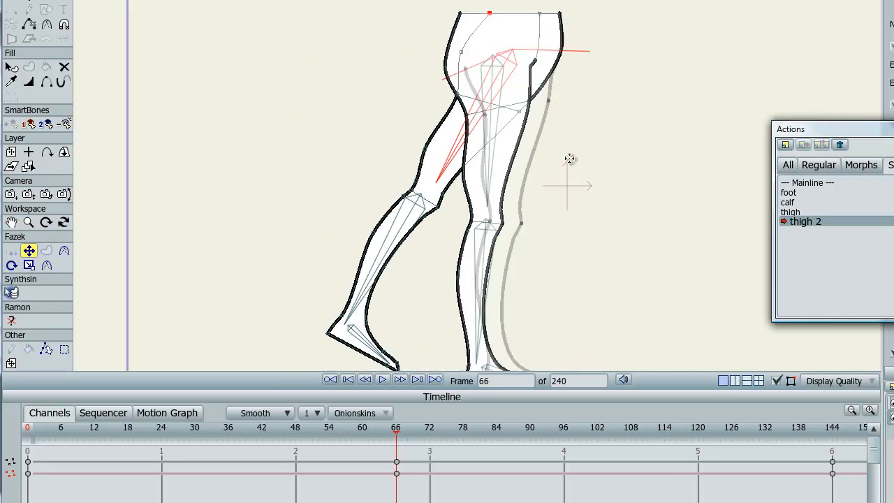
left_click(184, 427)
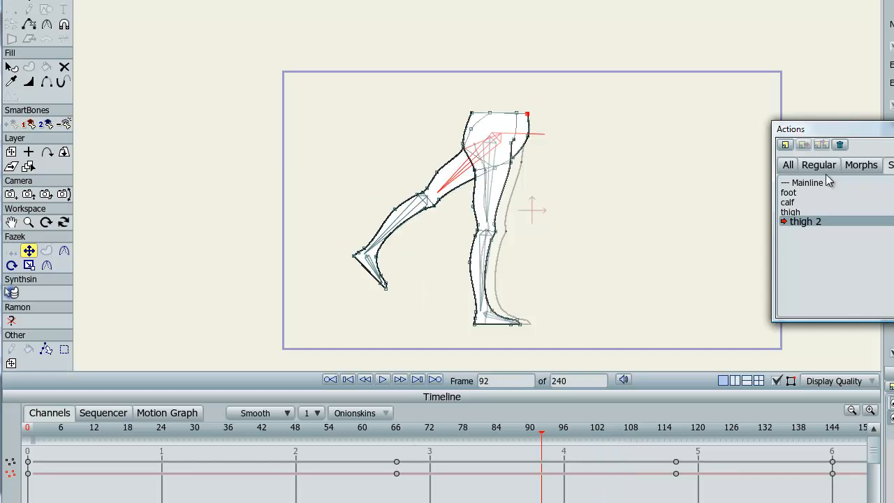
- Return to Mainline and bend one leg forward with its calf folded back at frame 96
left_click(382, 378)
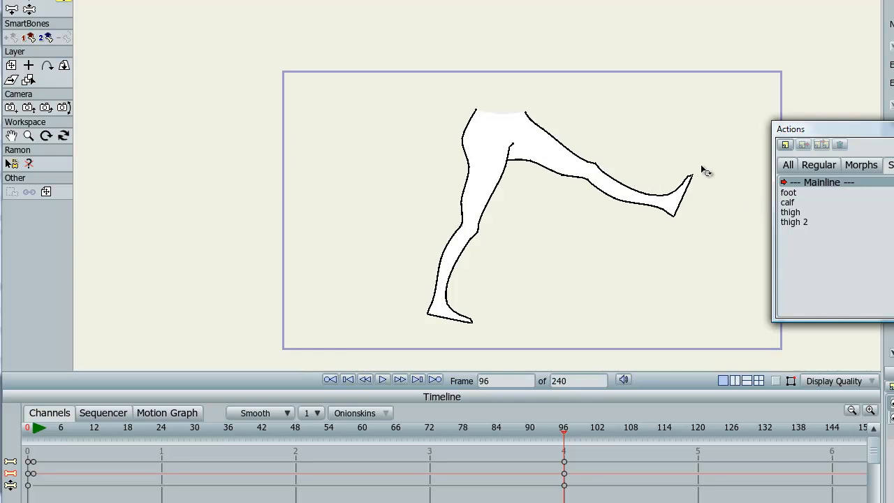
left_click_drag(705, 172, 524, 269)
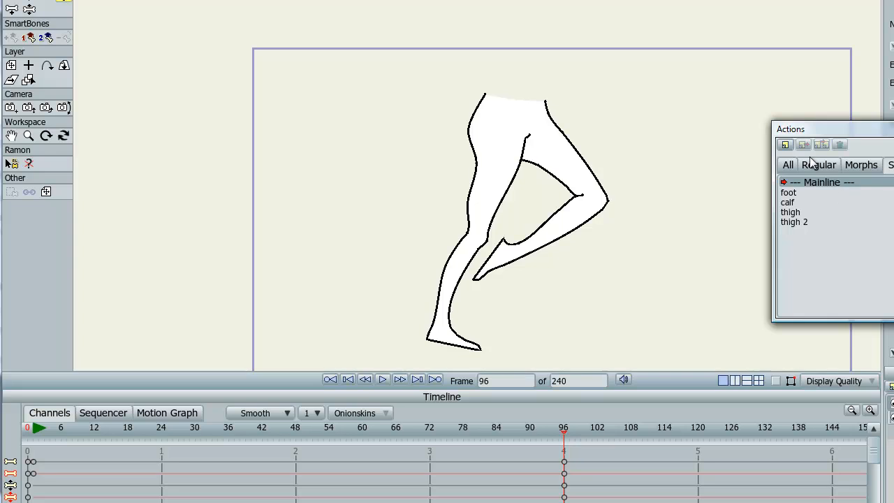
mouse_move(812, 184)
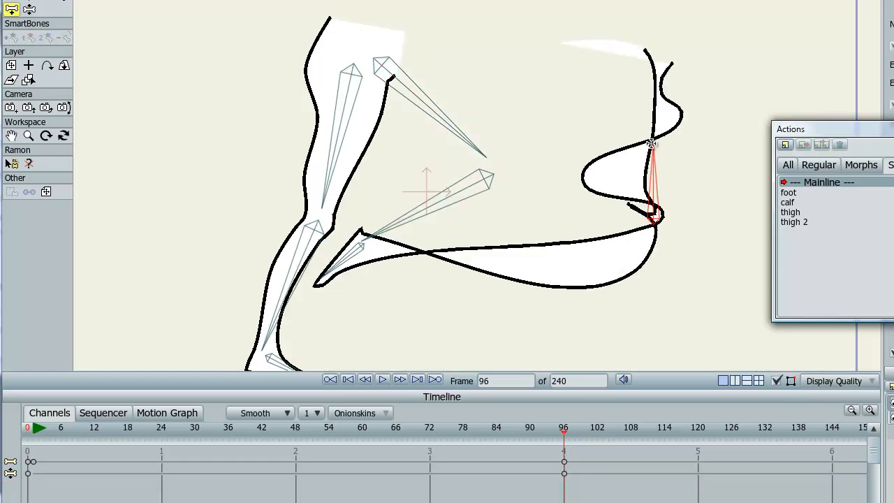
- Draw a new backside bone between the two legs at frame 0
left_click_drag(649, 144, 643, 112)
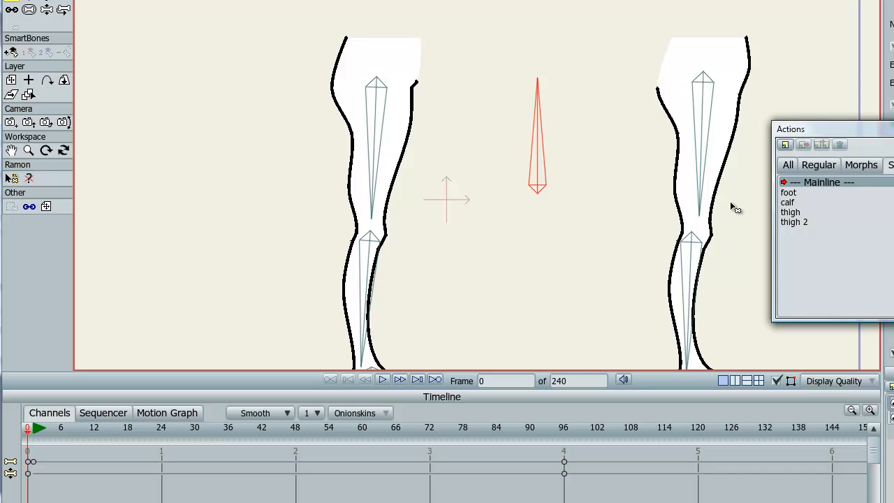
- Create a 'backside' action and rotate its smart bone upward at frame 144
left_click(785, 145)
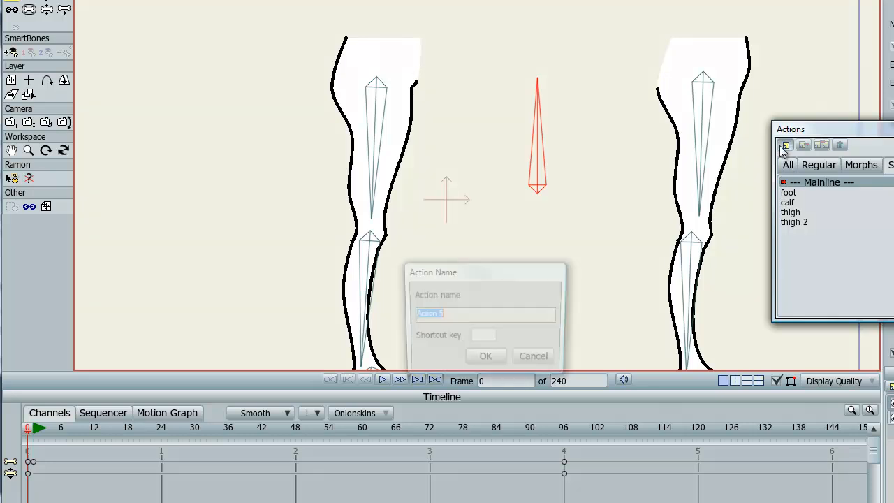
type("backsi")
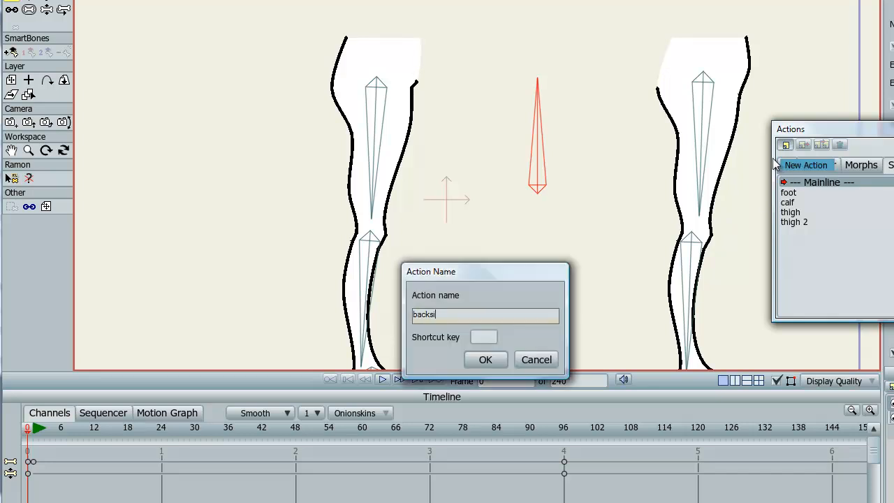
left_click(486, 359)
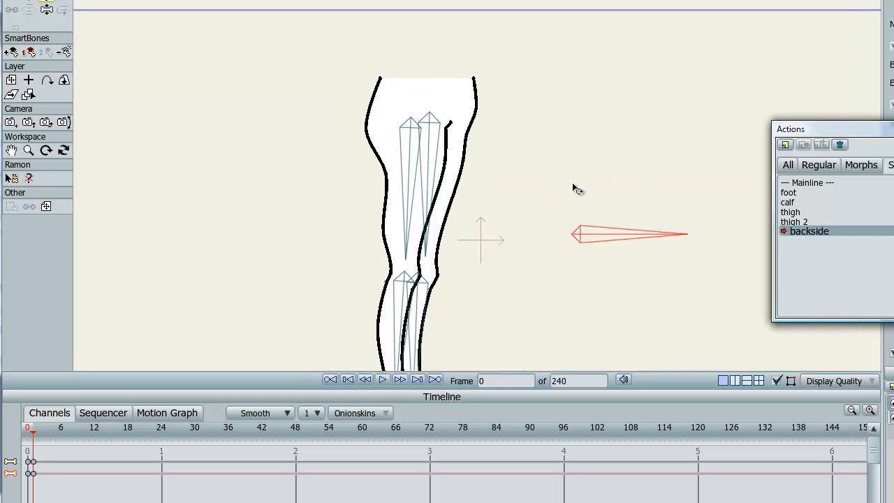
mouse_move(566, 155)
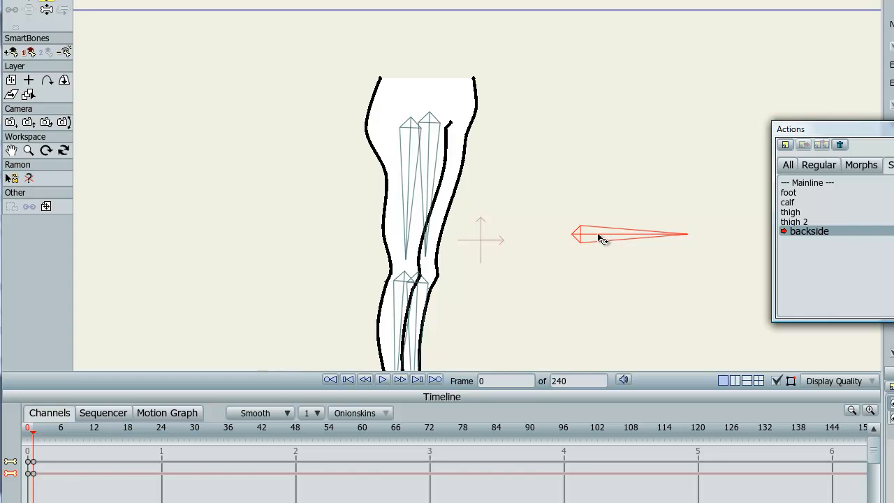
mouse_move(430, 152)
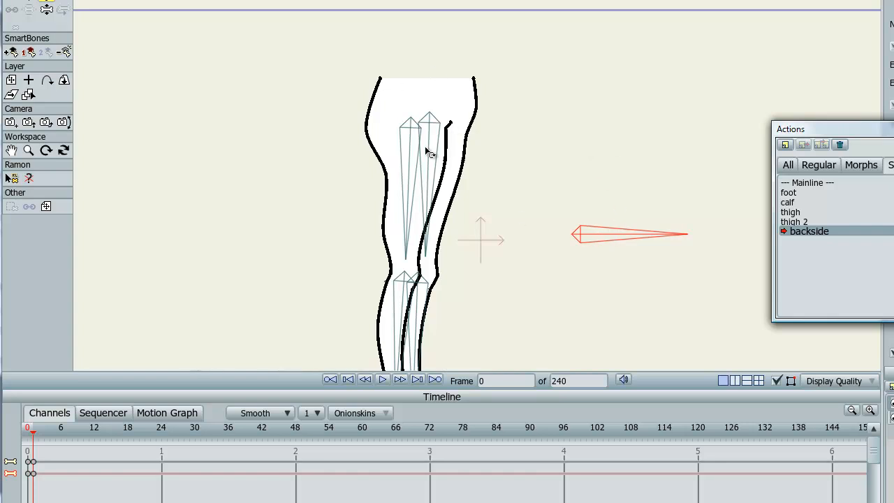
mouse_move(655, 238)
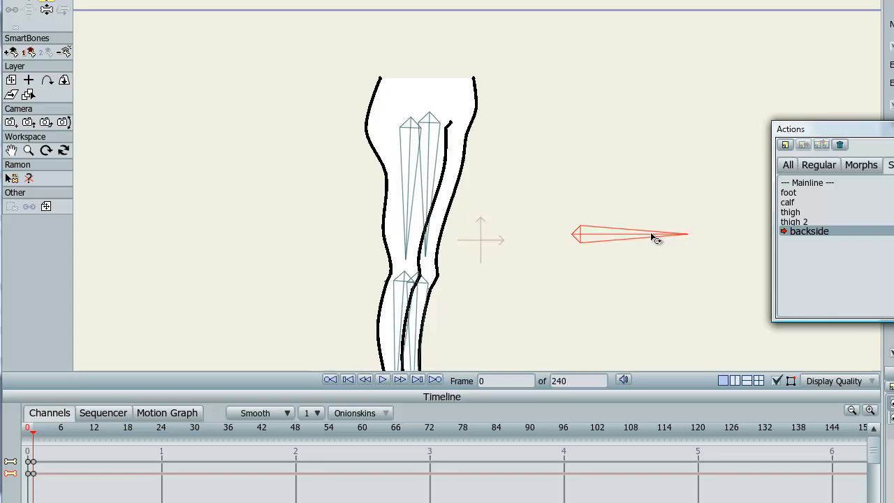
left_click_drag(681, 236, 572, 122)
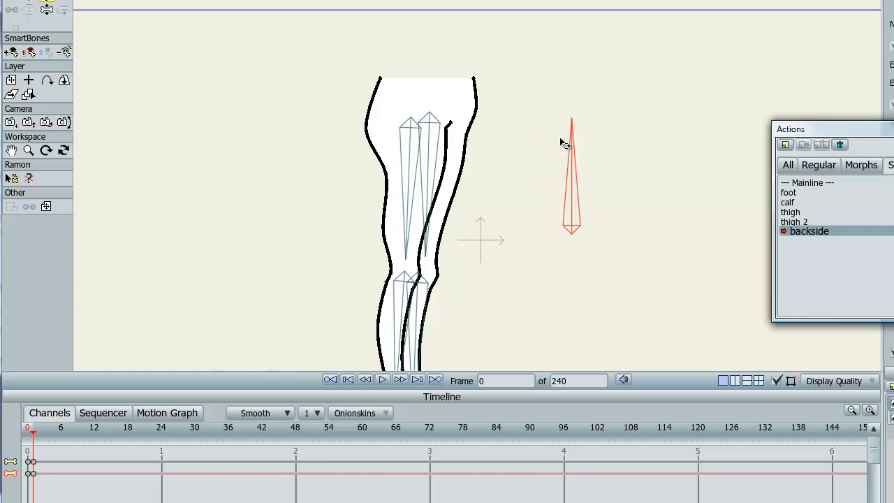
mouse_move(339, 467)
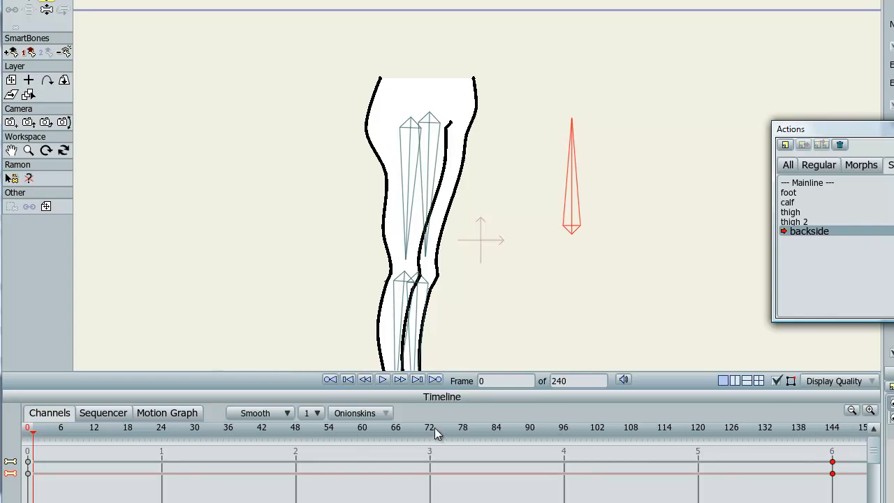
mouse_move(573, 137)
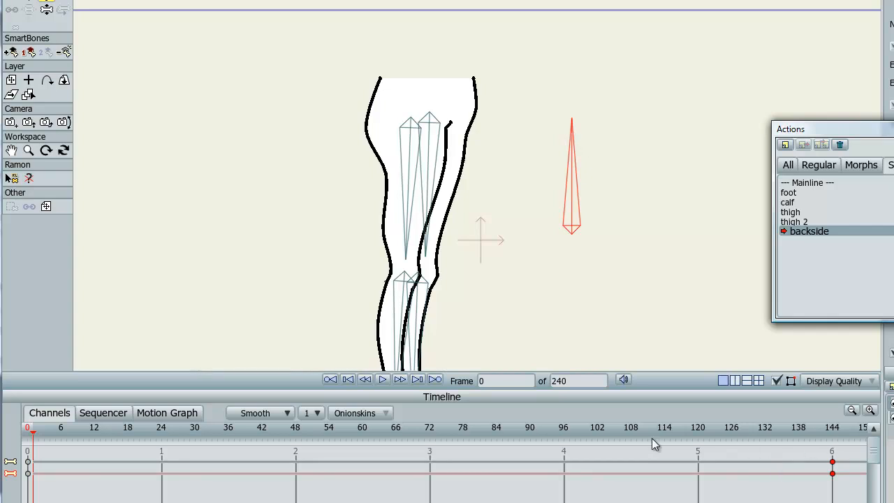
mouse_move(563, 172)
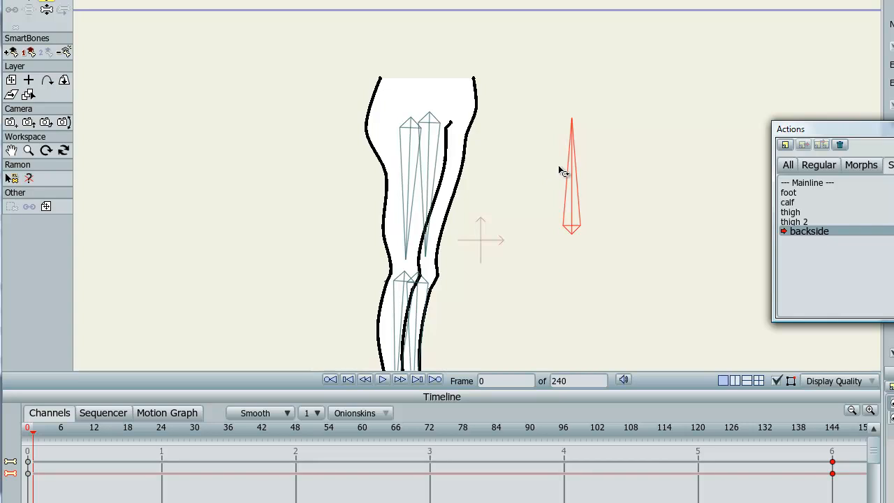
mouse_move(835, 430)
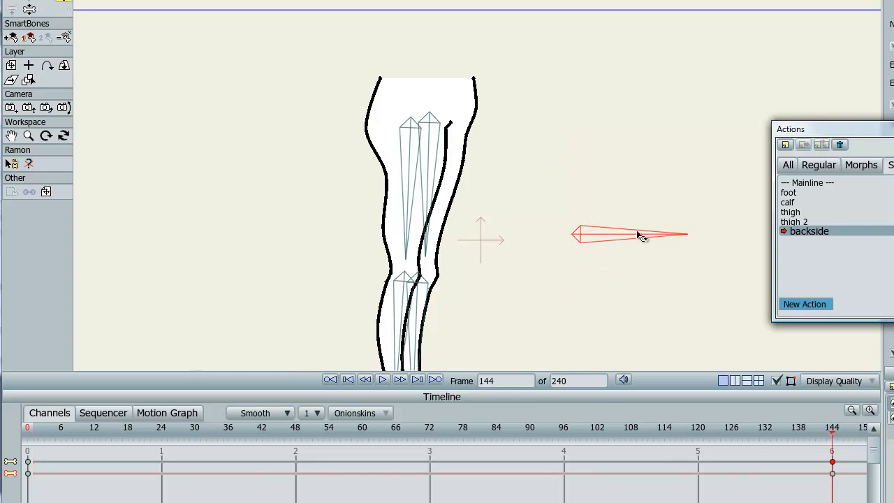
- Pull the buttock points outward into a rounded bulge at frame 144, then return to Mainline
left_click(692, 427)
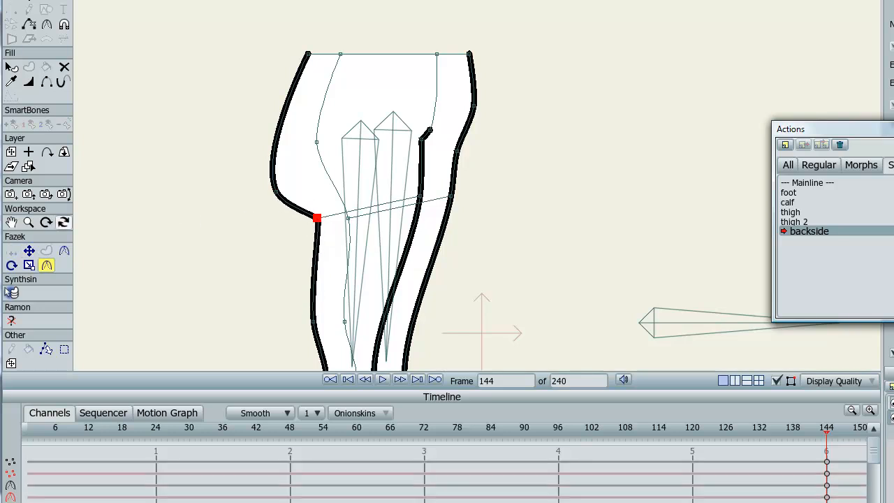
left_click_drag(318, 219, 283, 199)
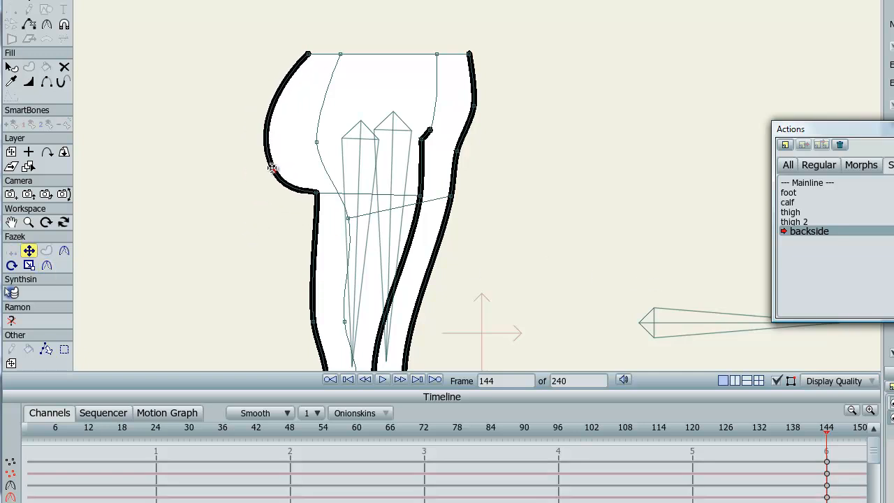
left_click_drag(273, 167, 315, 217)
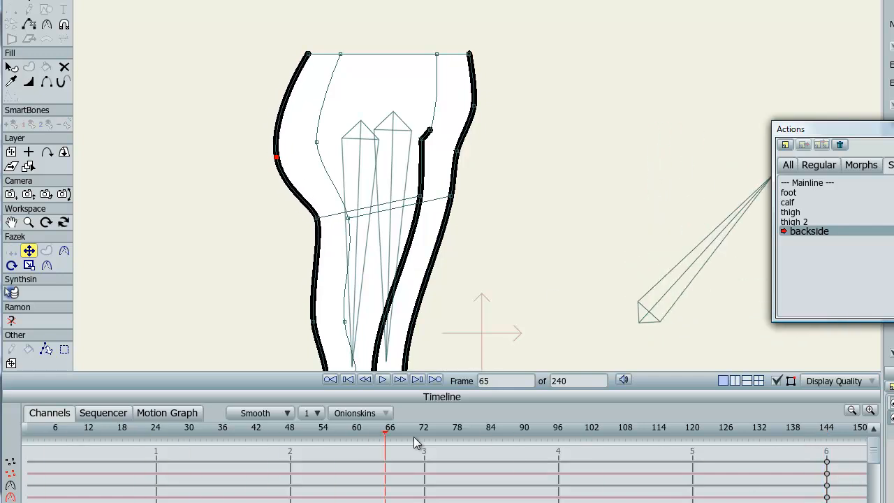
left_click(653, 427)
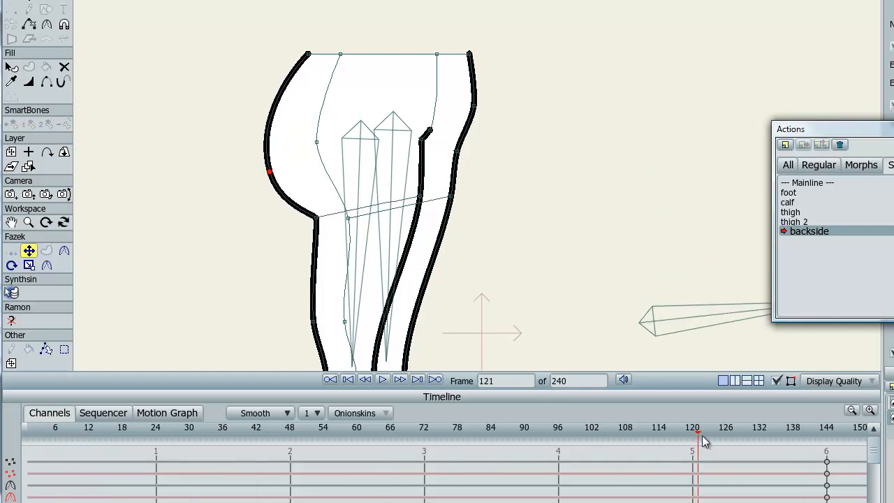
left_click(558, 427)
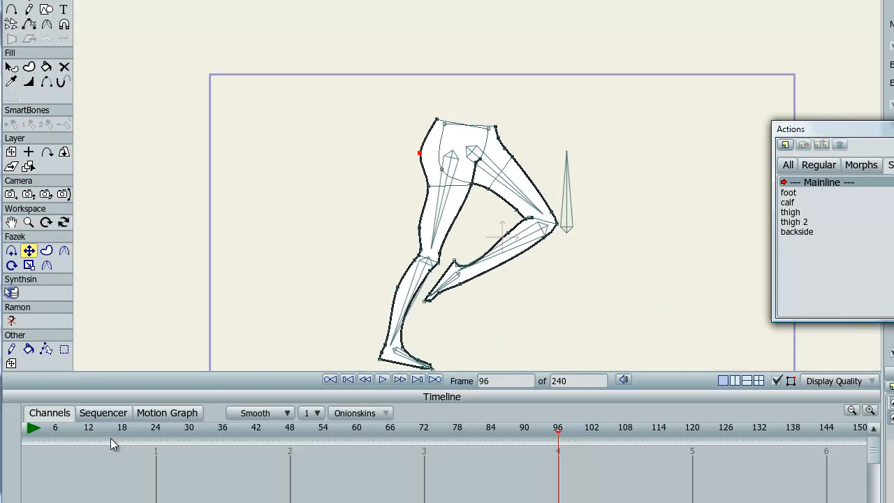
- At frame 137, swing the thigh backward and turn the backside smart bone horizontal
left_click(251, 427)
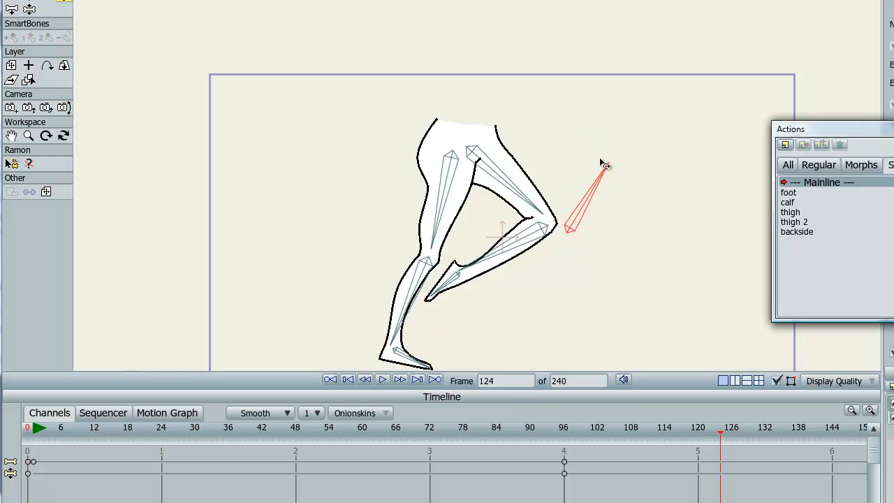
left_click(234, 427)
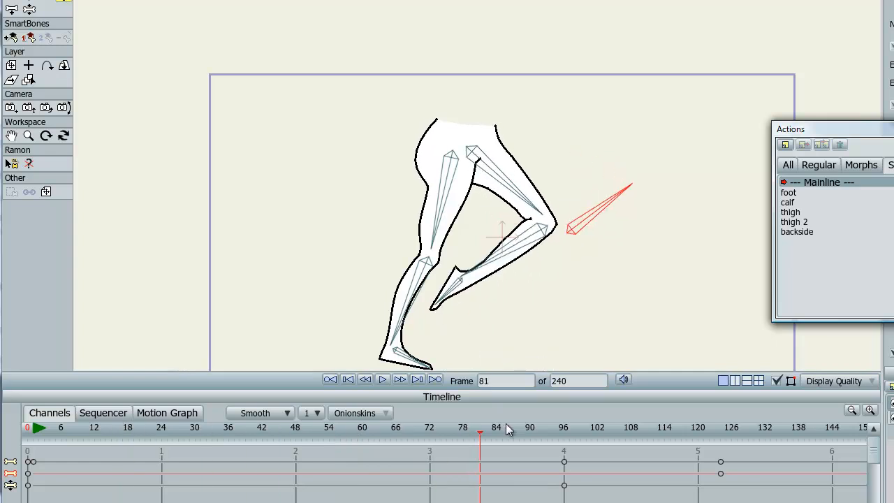
left_click_drag(480, 436, 793, 437)
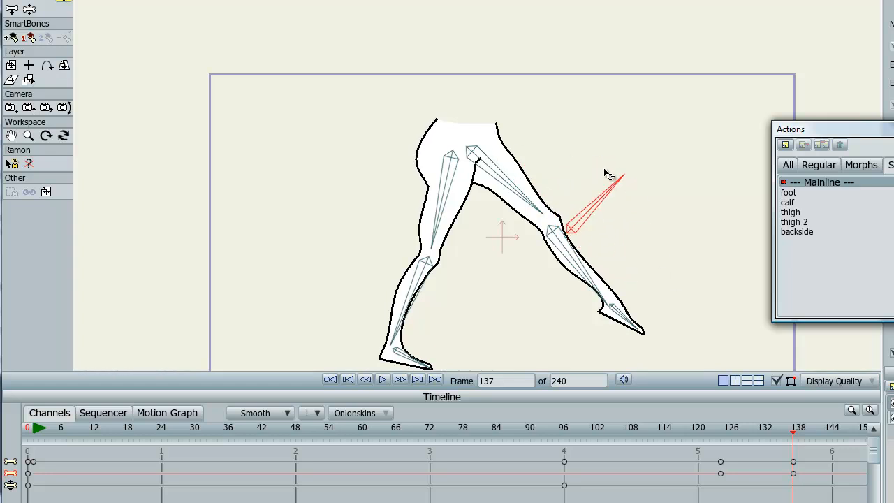
left_click_drag(617, 178, 643, 232)
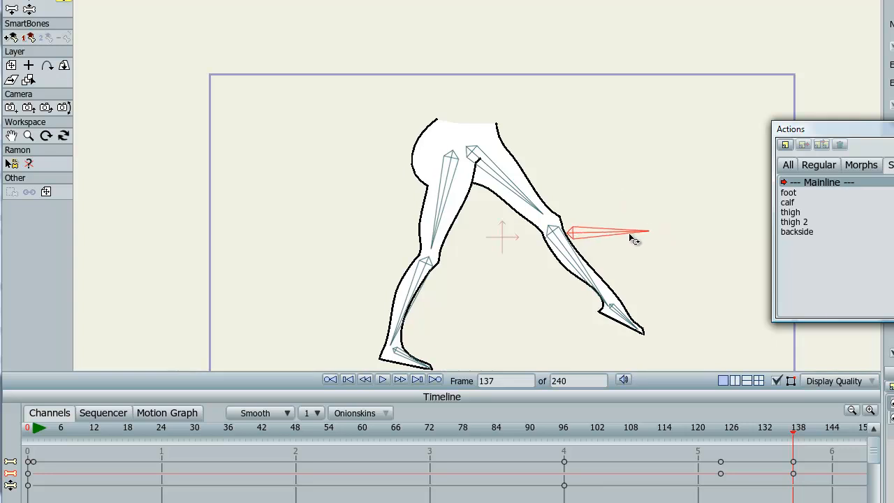
mouse_move(585, 157)
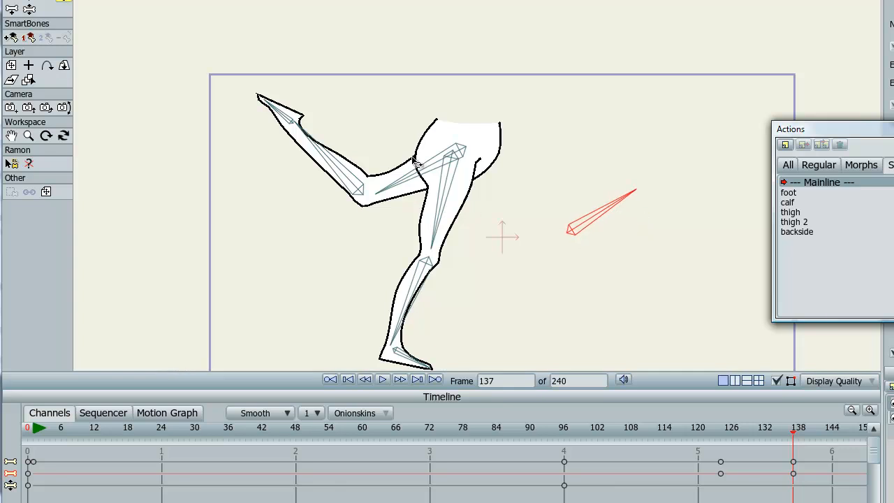
mouse_move(433, 194)
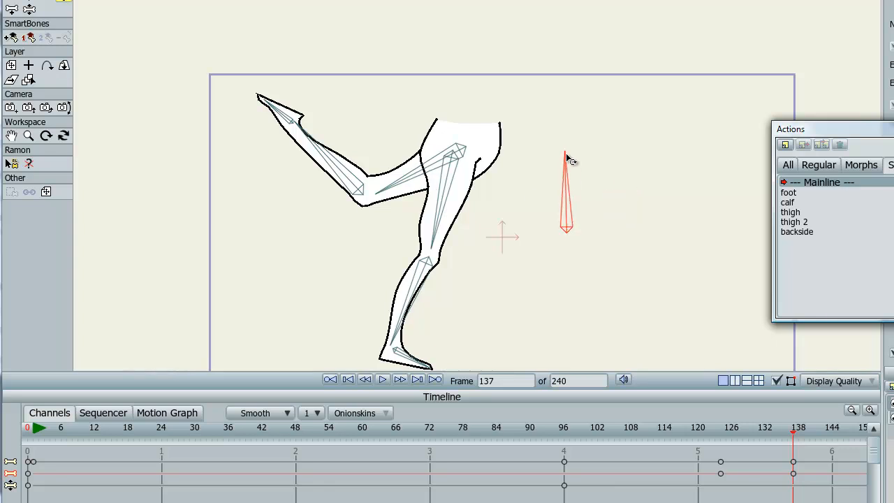
- Re-angle the backside smart bone toward horizontal and bend the thigh and calf forward under the hips
left_click_drag(566, 155, 635, 194)
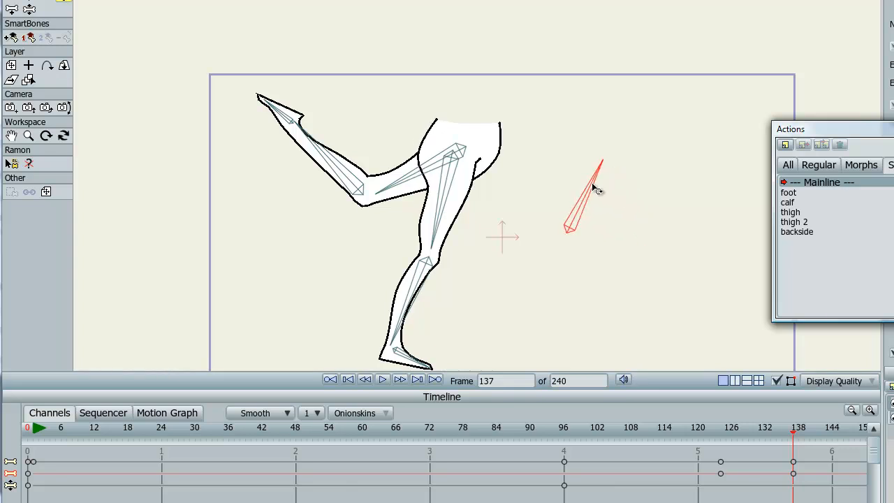
left_click_drag(594, 189, 625, 276)
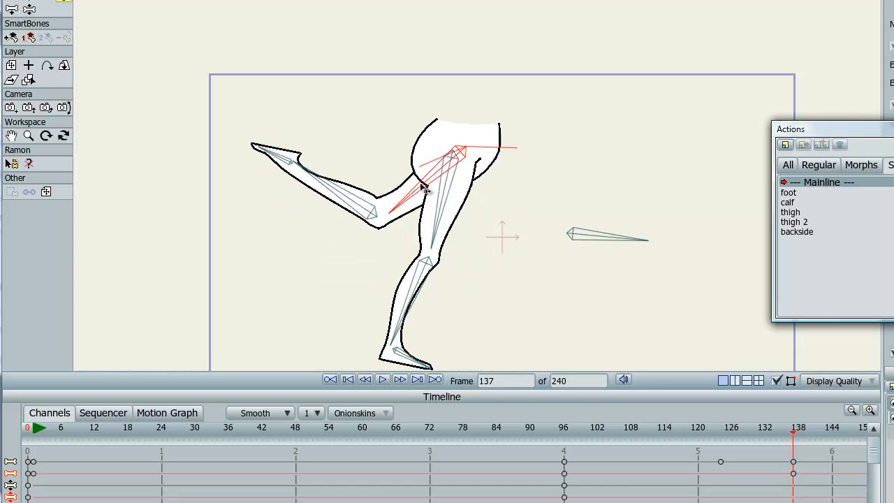
left_click_drag(426, 188, 541, 175)
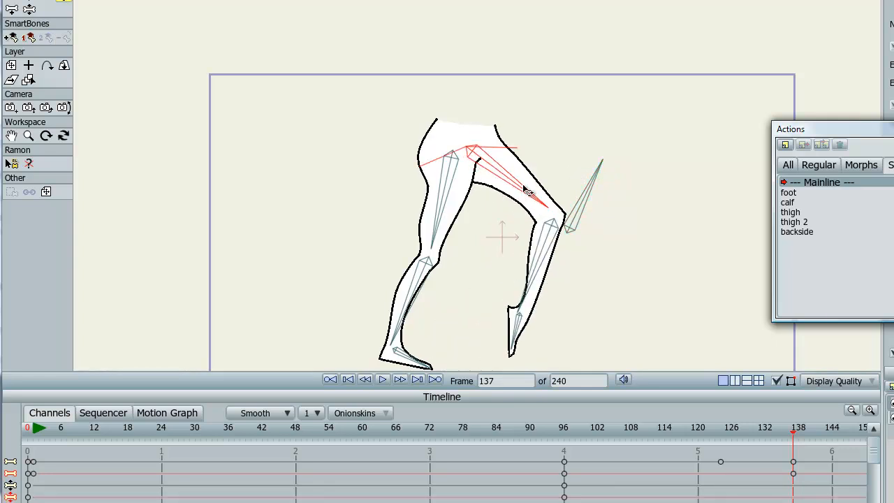
left_click_drag(531, 195, 615, 228)
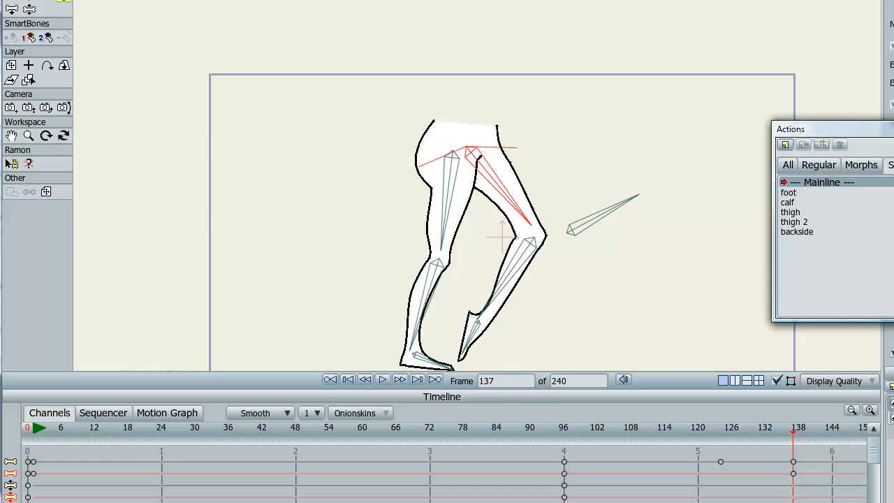
mouse_move(520, 269)
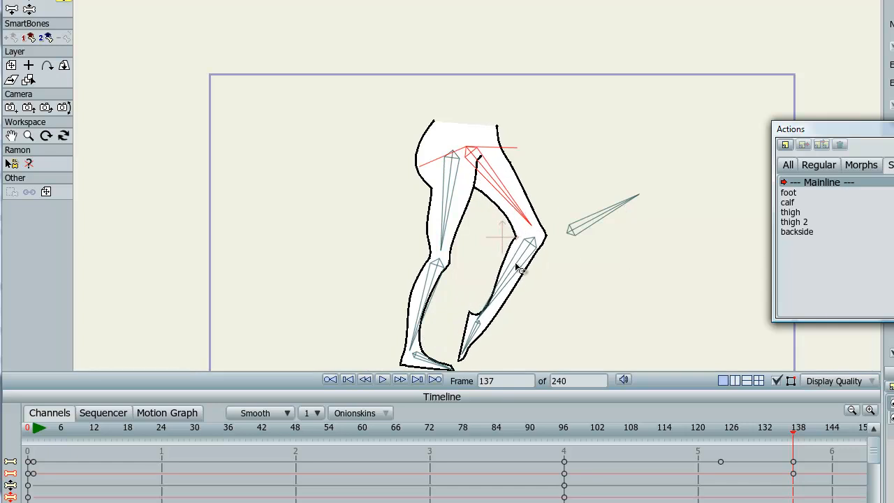